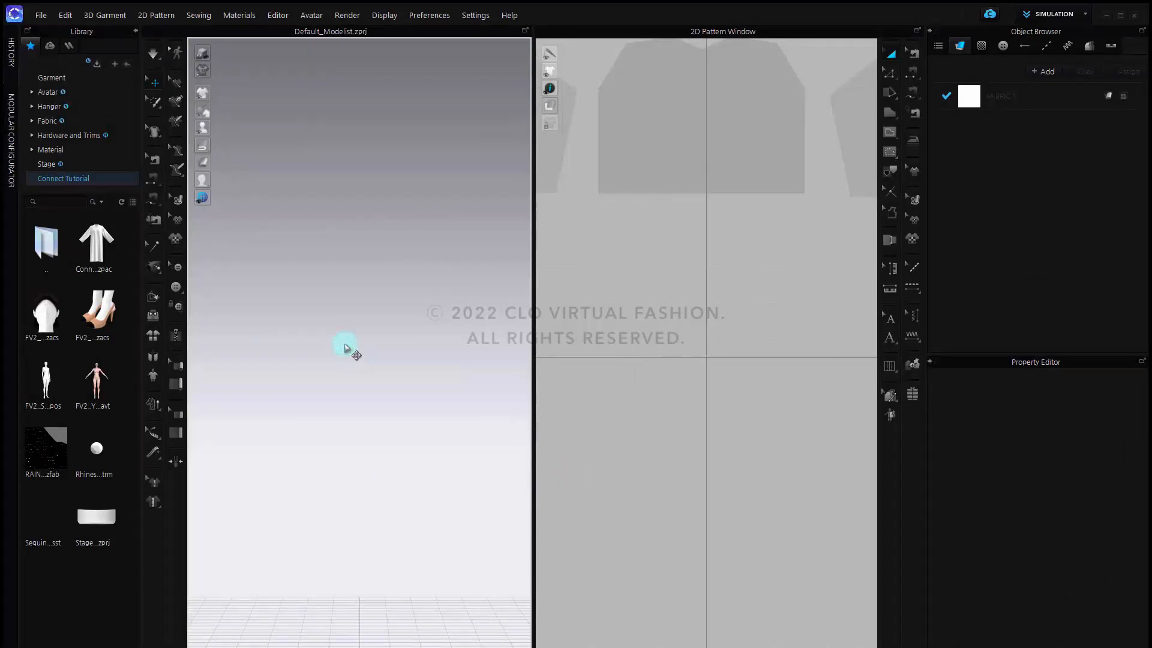
{"action": "mouse_move", "coordinate": [313, 311]}
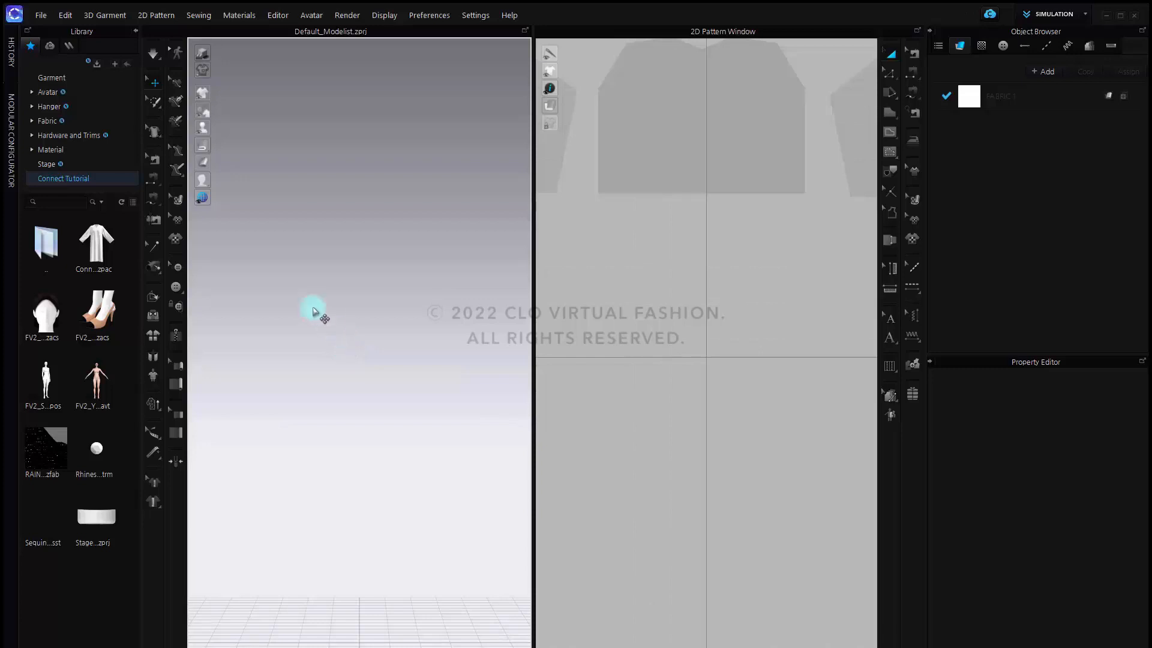
Step: Load the A-line dress .zpac and drape it on the female avatar
{"action": "double_click", "coordinate": [95, 244]}
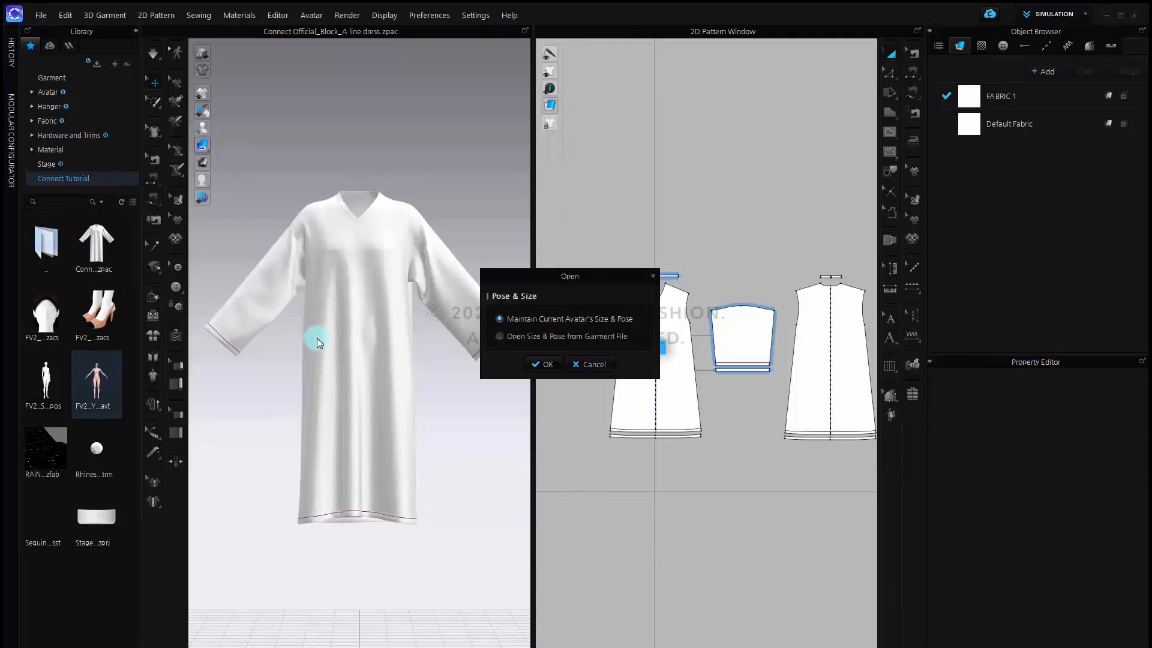
{"action": "left_click", "coordinate": [543, 365]}
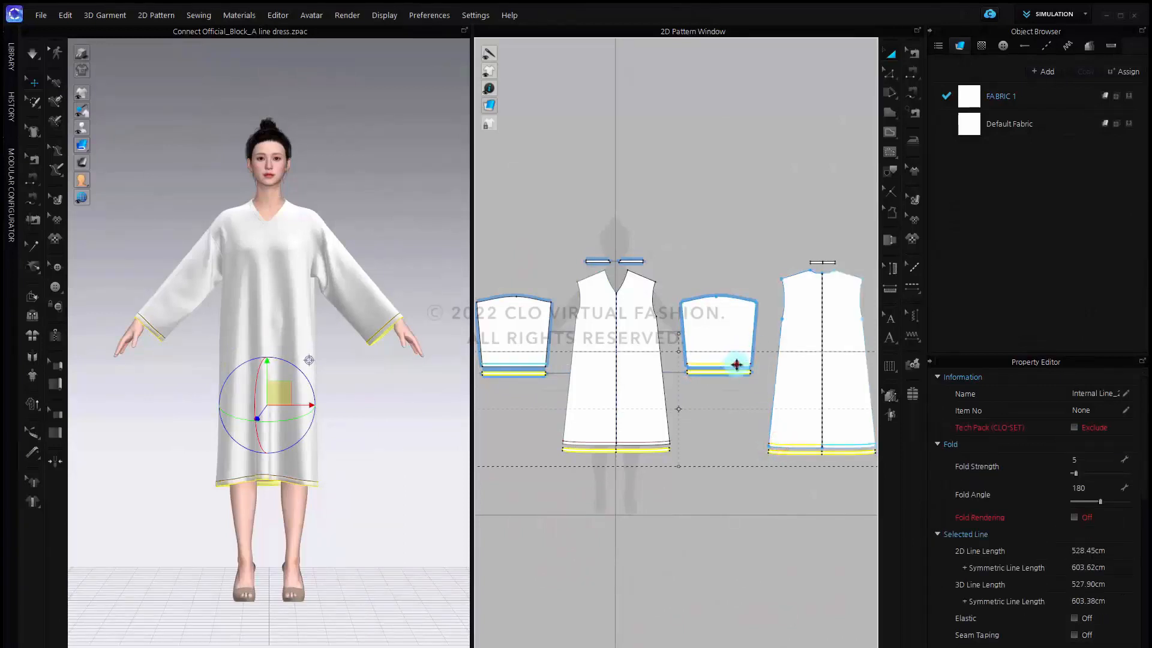
Step: Remove the sleeve hems and retract the front and back dress hems inward with Offset Pattern Outline
{"action": "left_click", "coordinate": [528, 365]}
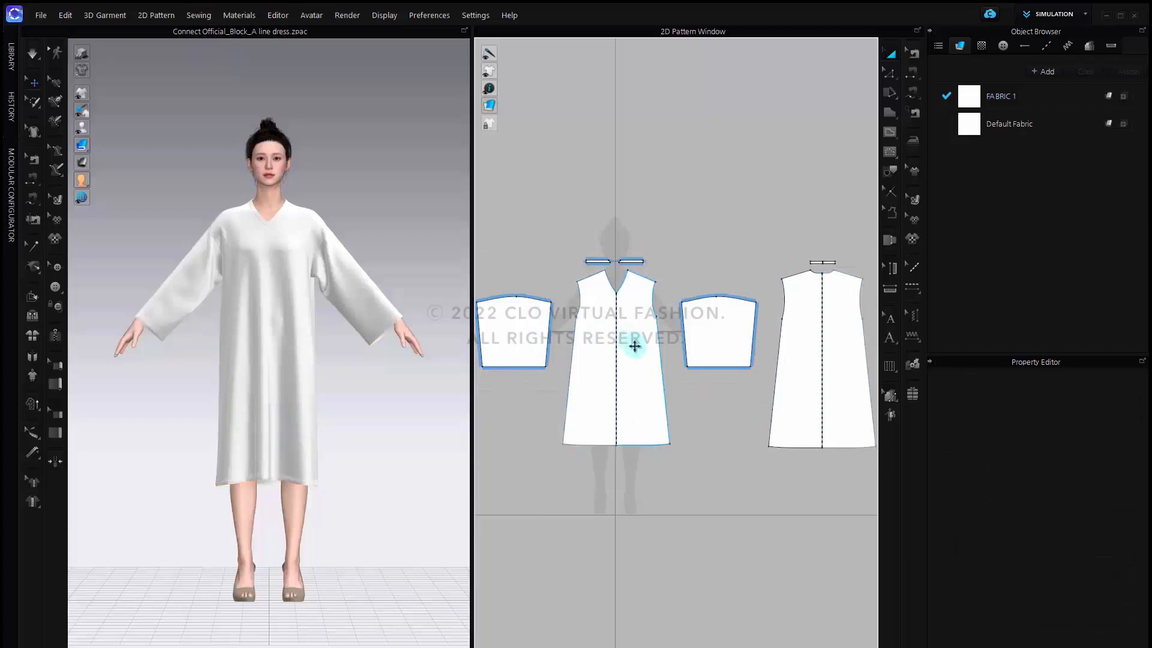
{"action": "left_click", "coordinate": [655, 442]}
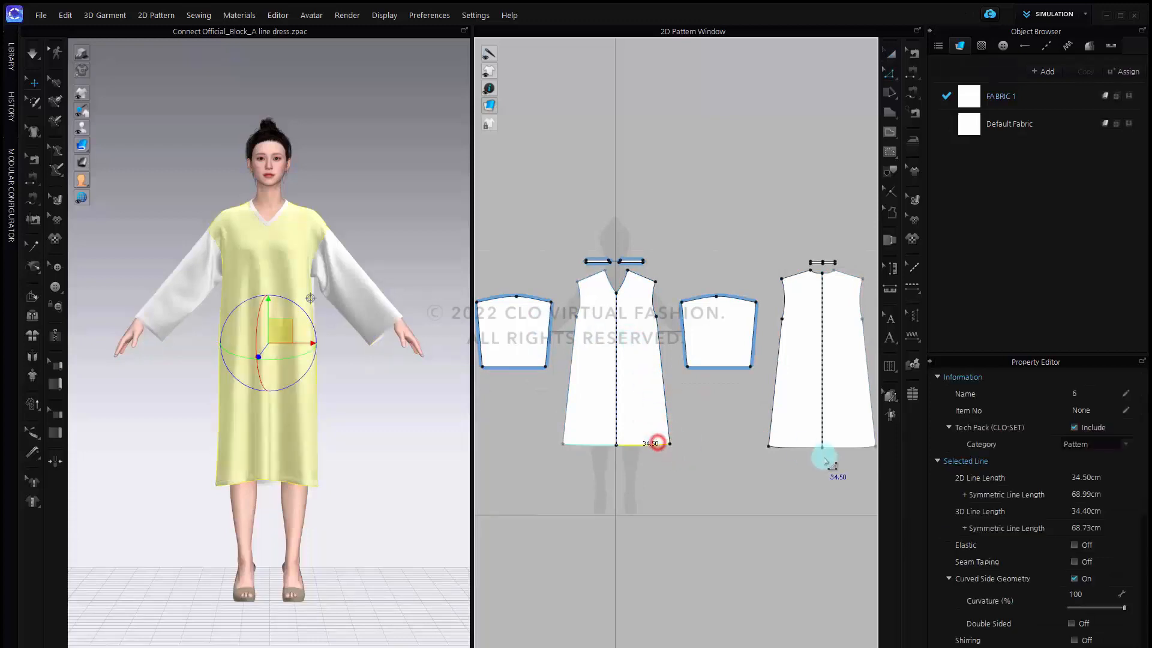
{"action": "left_click", "coordinate": [718, 377]}
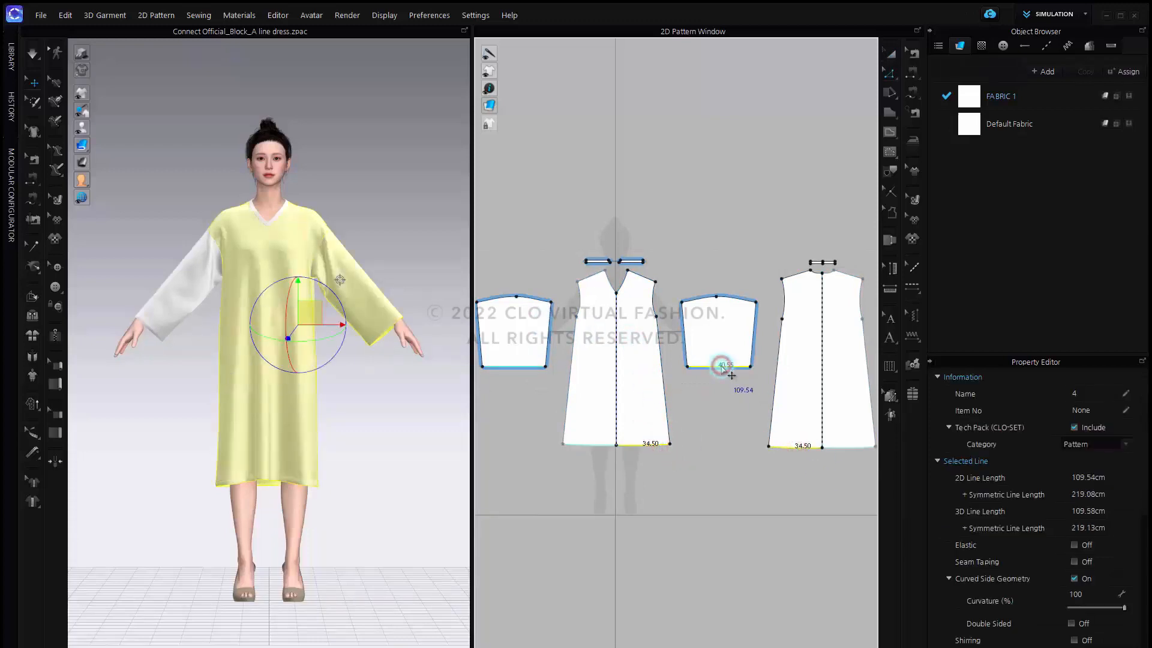
{"action": "right_click", "coordinate": [720, 370]}
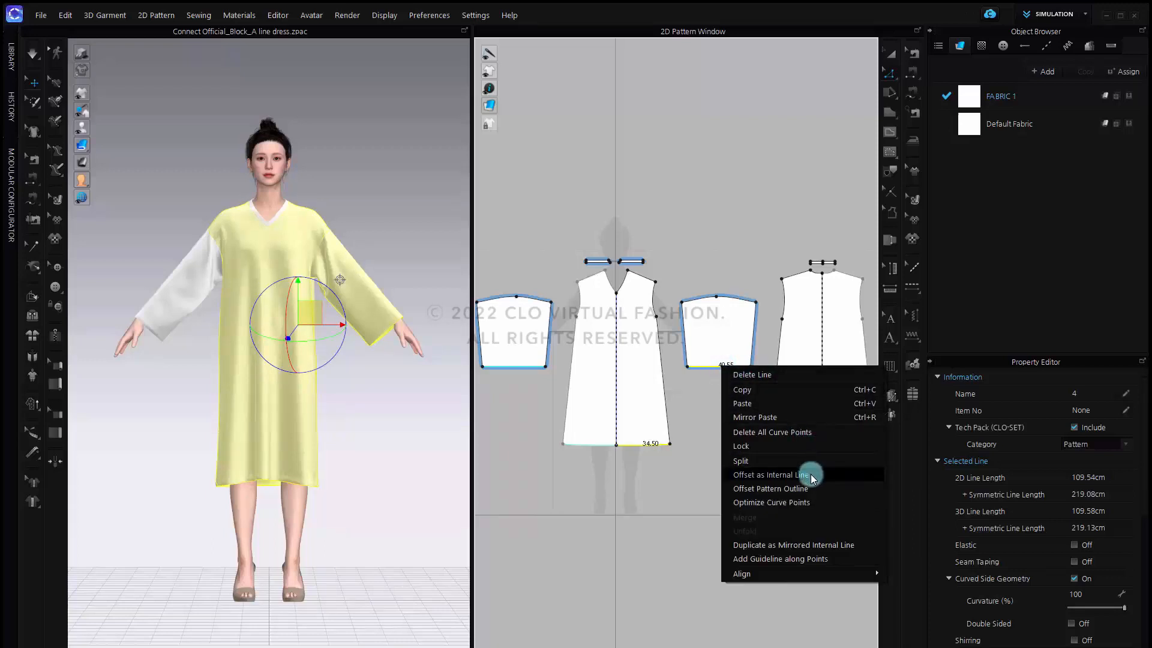
{"action": "left_click", "coordinate": [770, 488]}
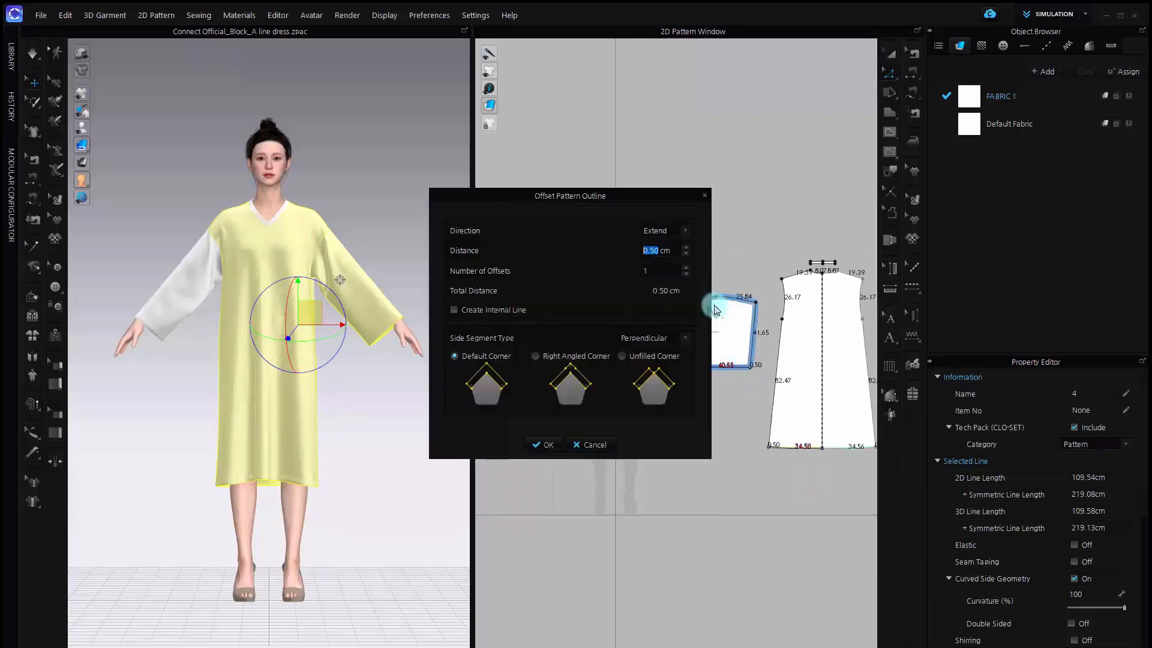
{"action": "left_click", "coordinate": [663, 231]}
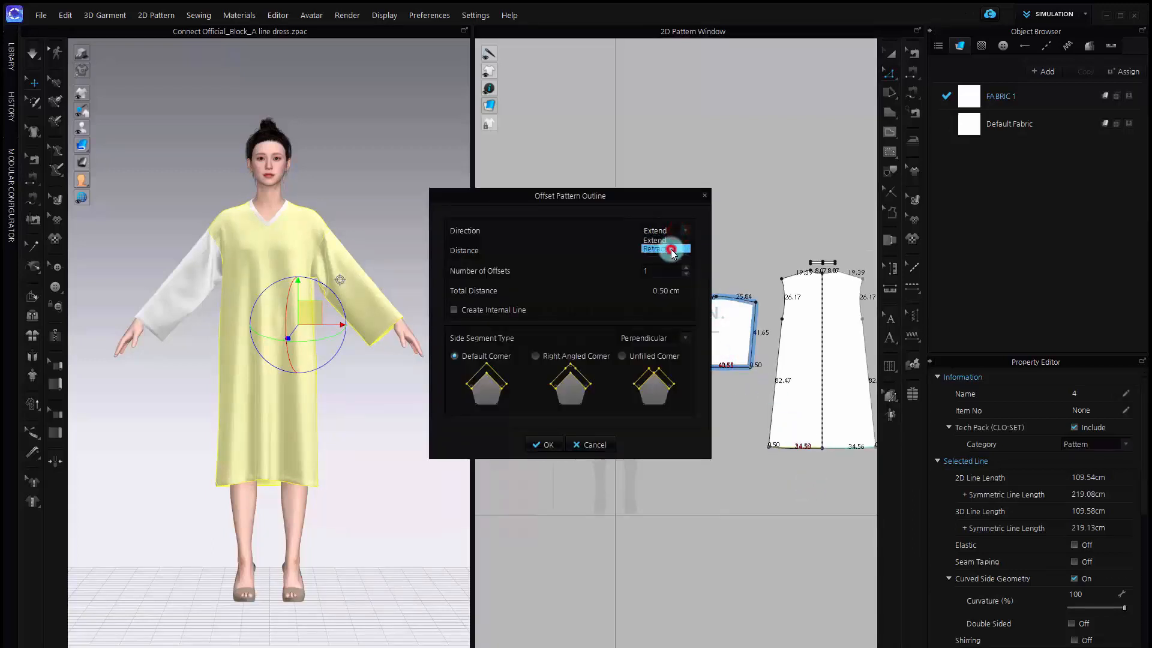
{"action": "left_click", "coordinate": [658, 248]}
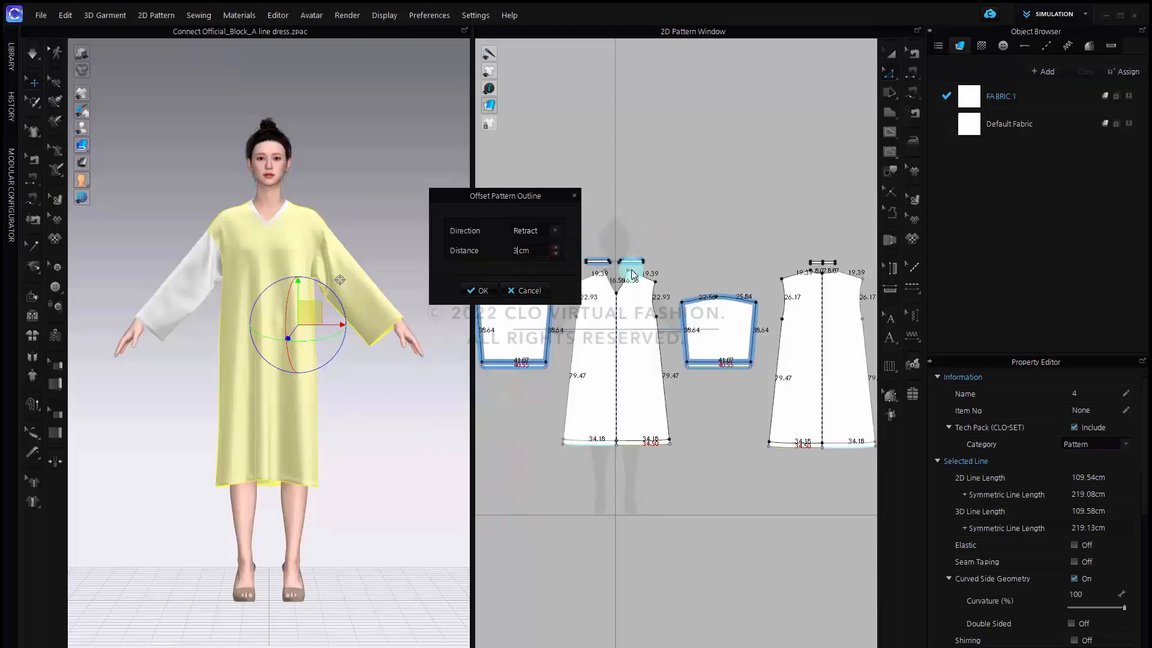
{"action": "left_click", "coordinate": [473, 290]}
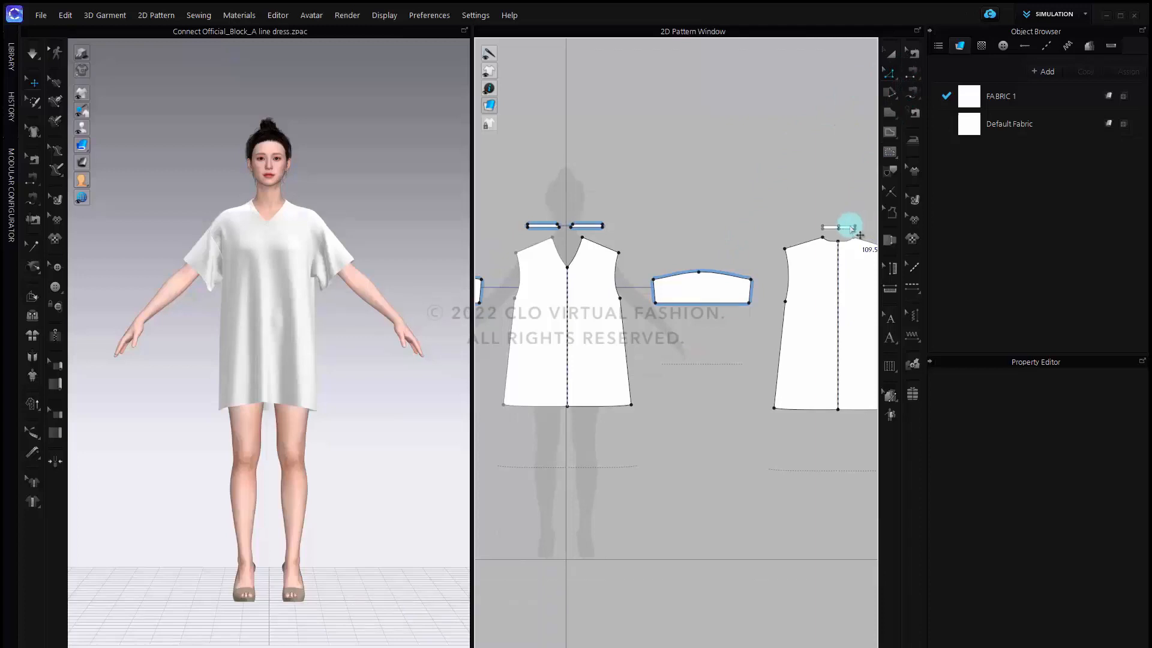
Step: Split the side seam and draw a horizontal internal waist line across front and back pieces
{"action": "left_click", "coordinate": [889, 72]}
{"action": "type", "text": "1"}
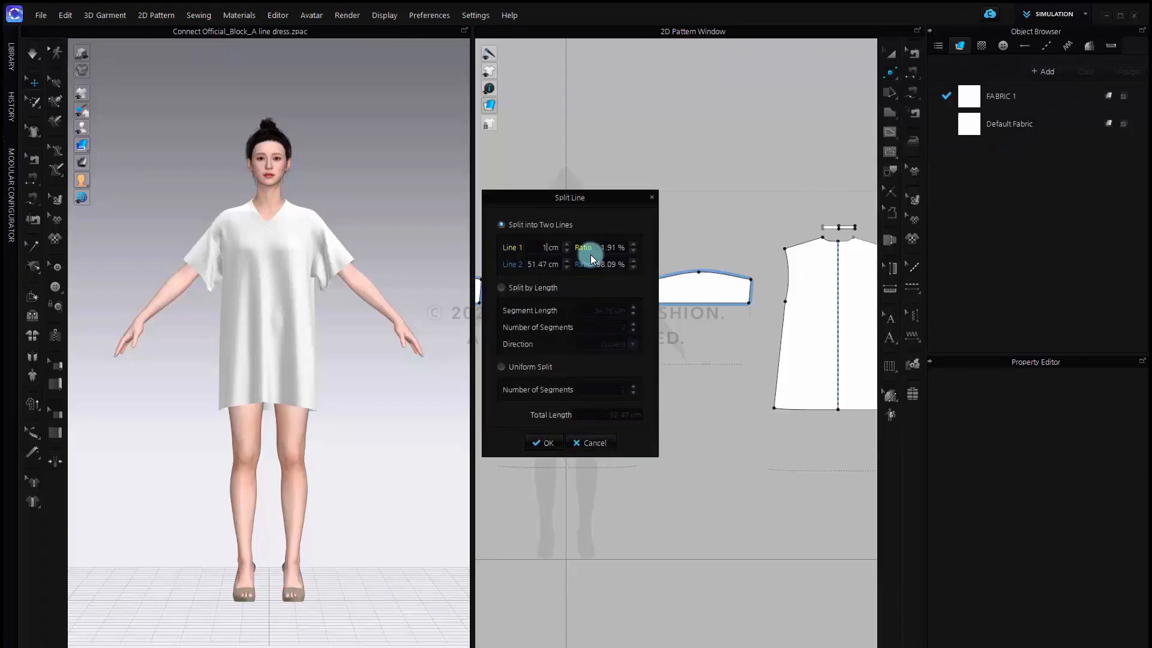
{"action": "left_click", "coordinate": [544, 442]}
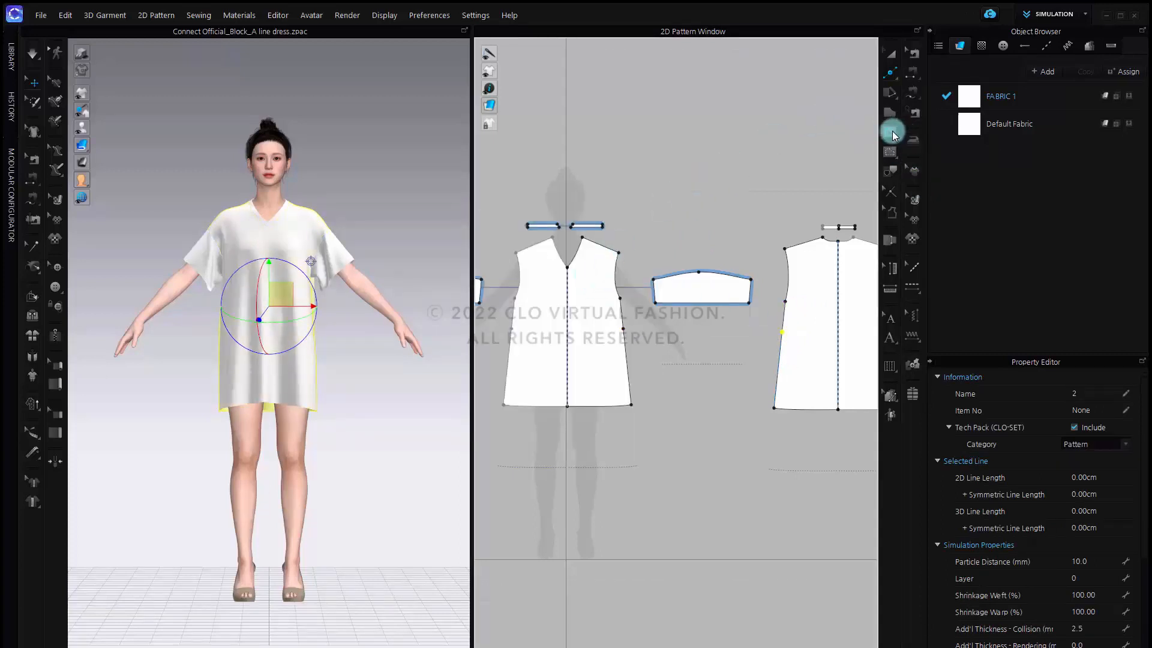
{"action": "left_click", "coordinate": [889, 132]}
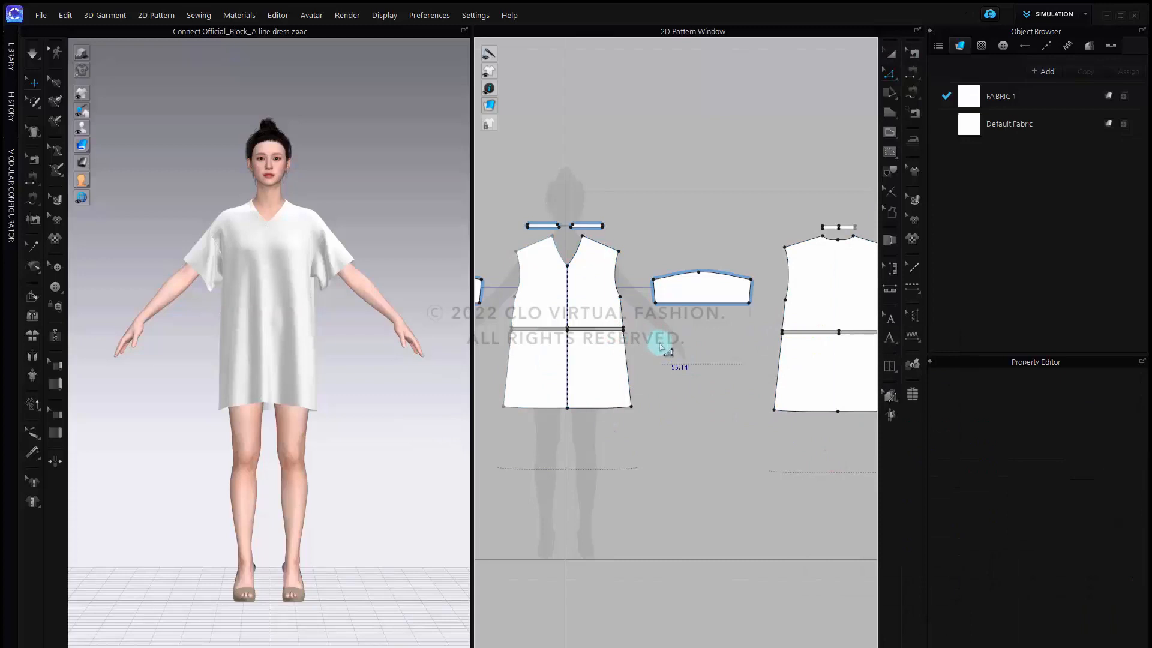
{"action": "left_click", "coordinate": [890, 111]}
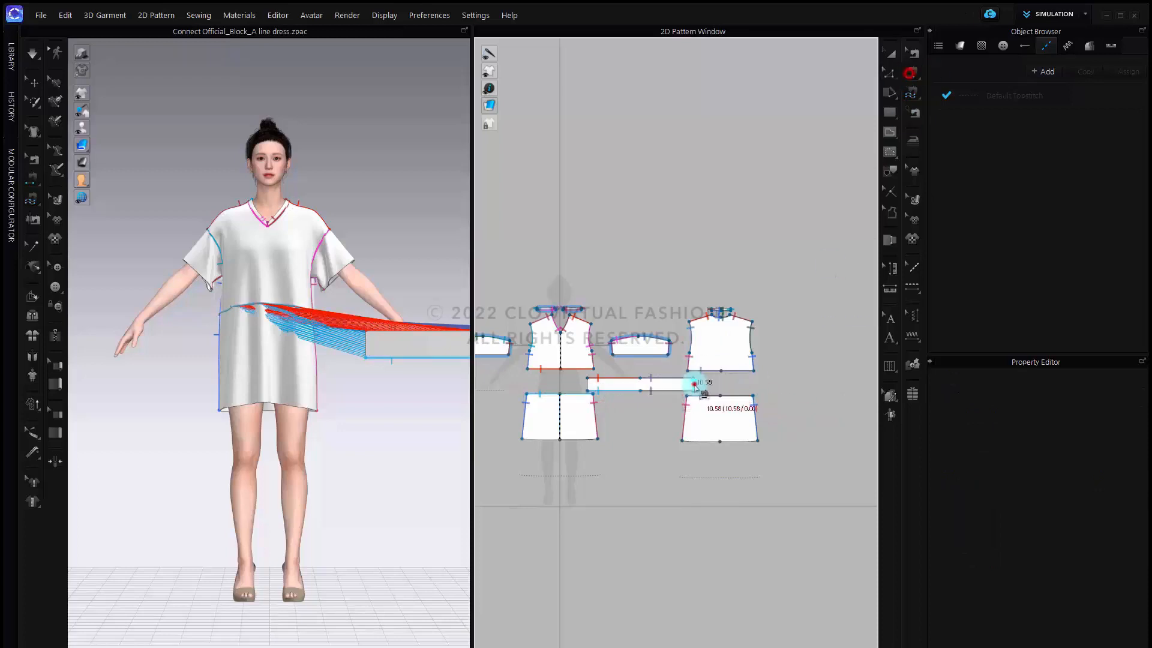
Step: Sew the waistband rectangle to the bodice and skirt edges and simulate the gathered blouson
{"action": "right_click", "coordinate": [640, 382]}
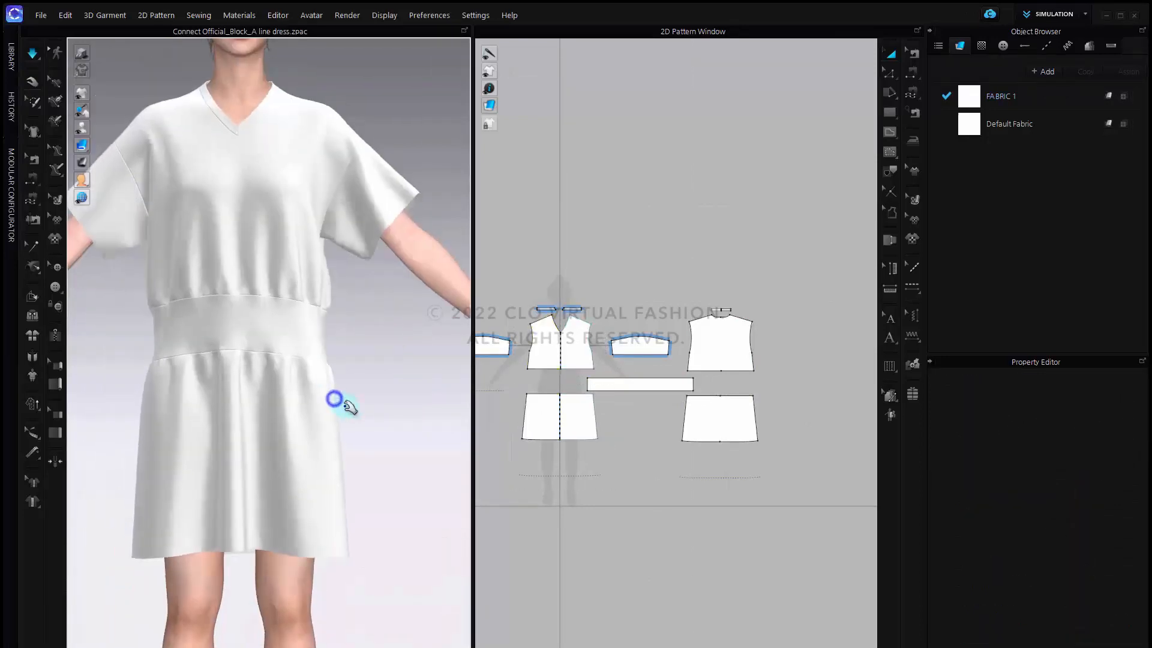
{"action": "left_click", "coordinate": [628, 384]}
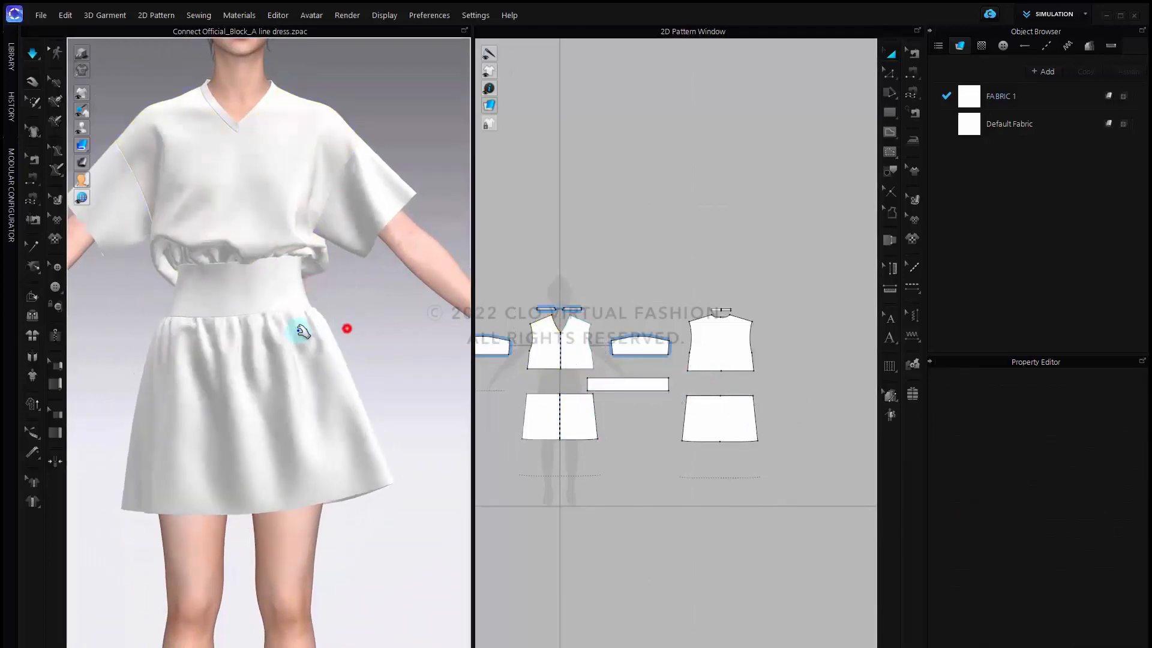
{"action": "left_click", "coordinate": [559, 421]}
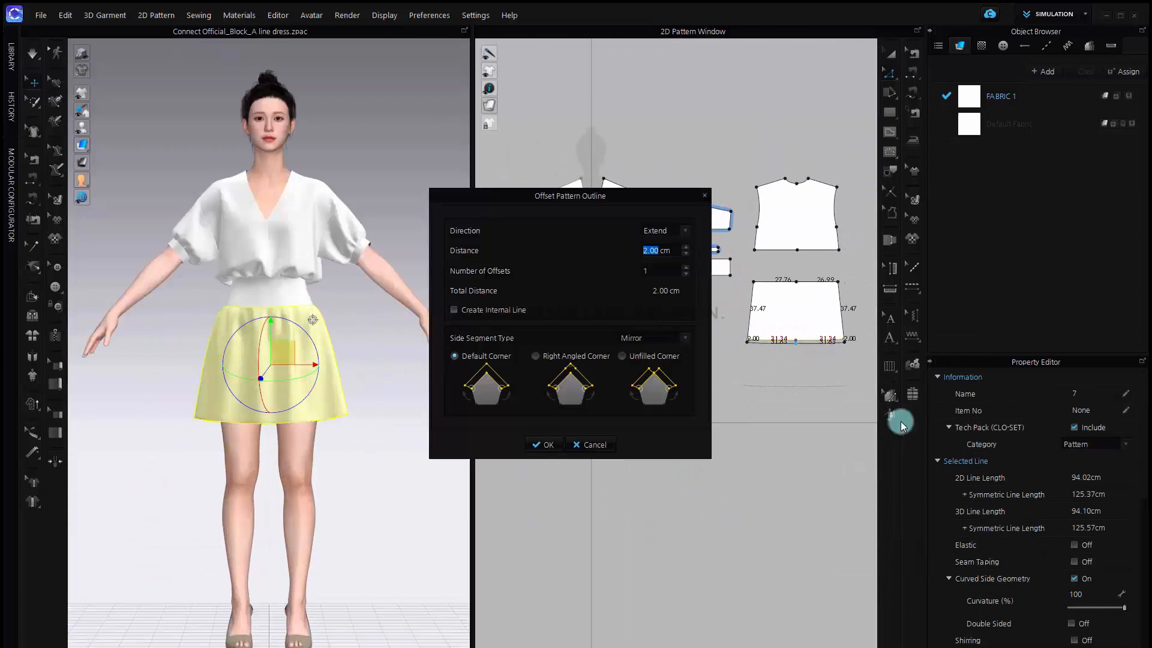
Step: Extend the skirt hem 2 cm, offset a 2 cm fold line, sew the fold and accept the length warning
{"action": "left_click", "coordinate": [544, 444]}
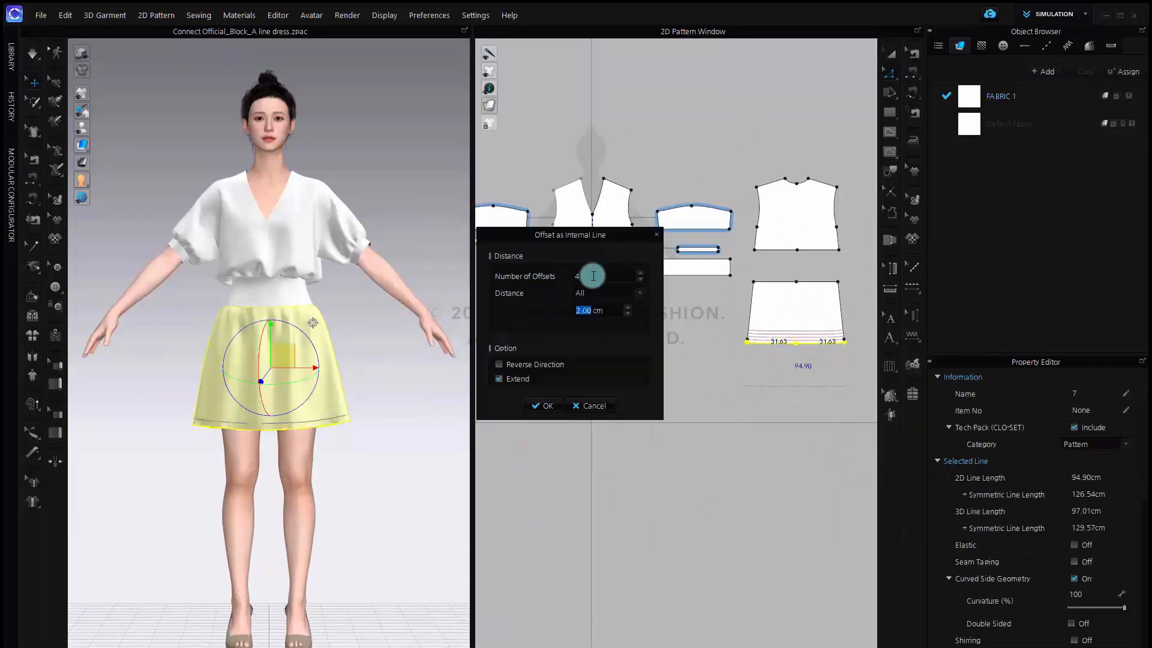
{"action": "left_click", "coordinate": [543, 405]}
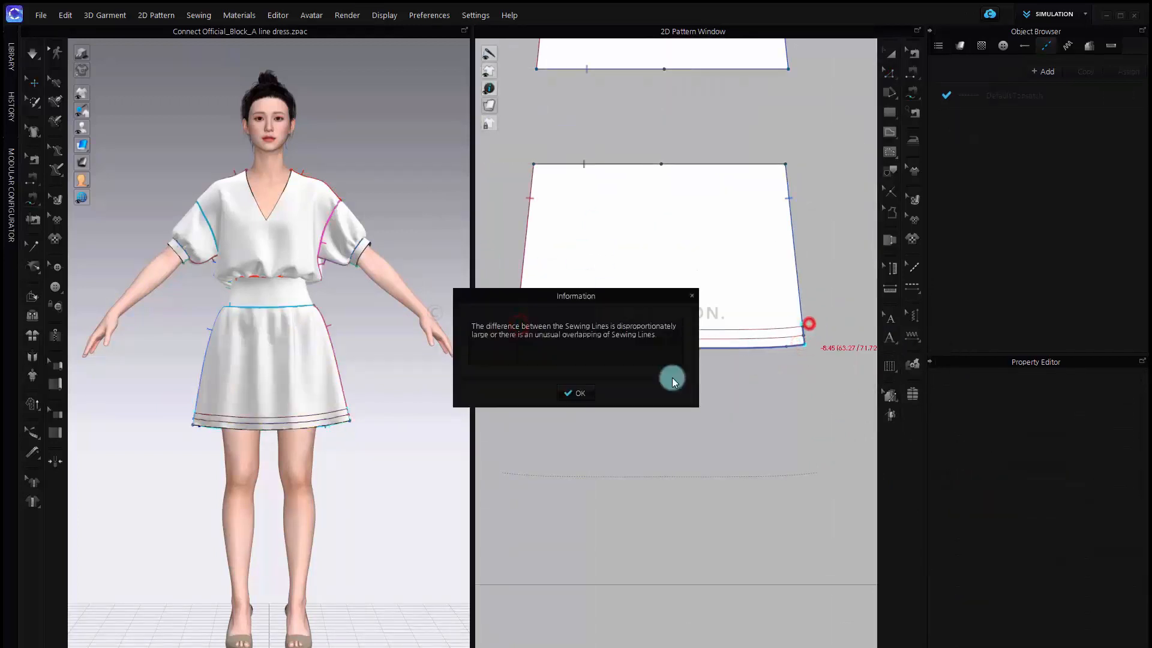
{"action": "left_click", "coordinate": [575, 392]}
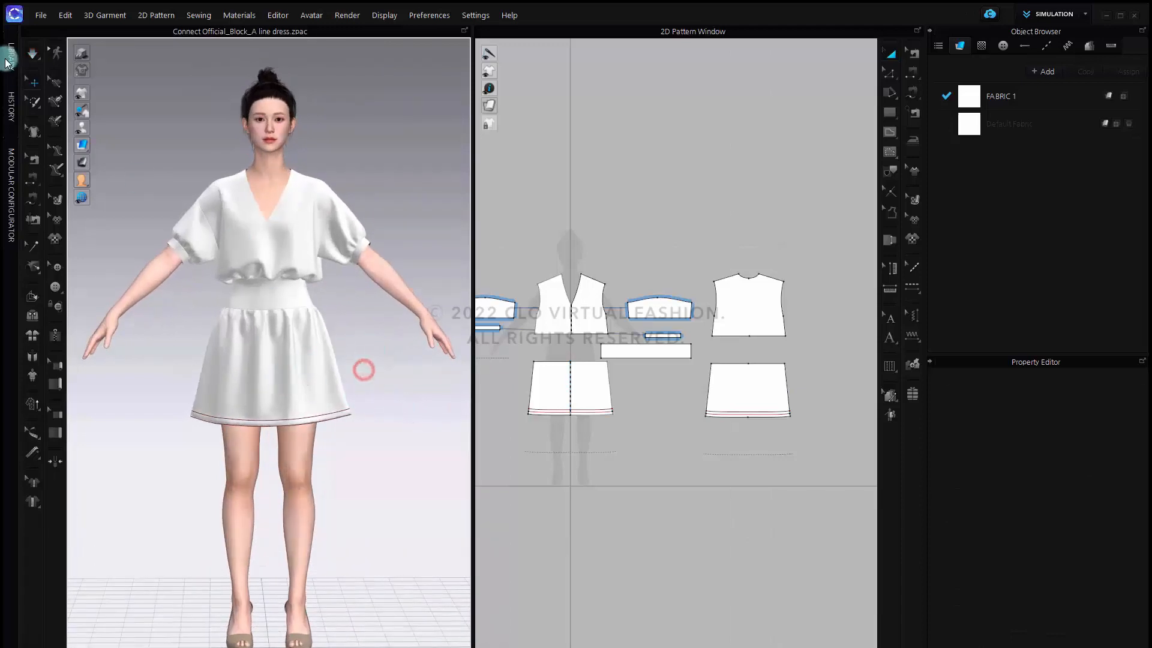
Step: Add RAINBOW.zfab from the Library and assign the black fabric to all dress patterns
{"action": "left_click", "coordinate": [7, 54]}
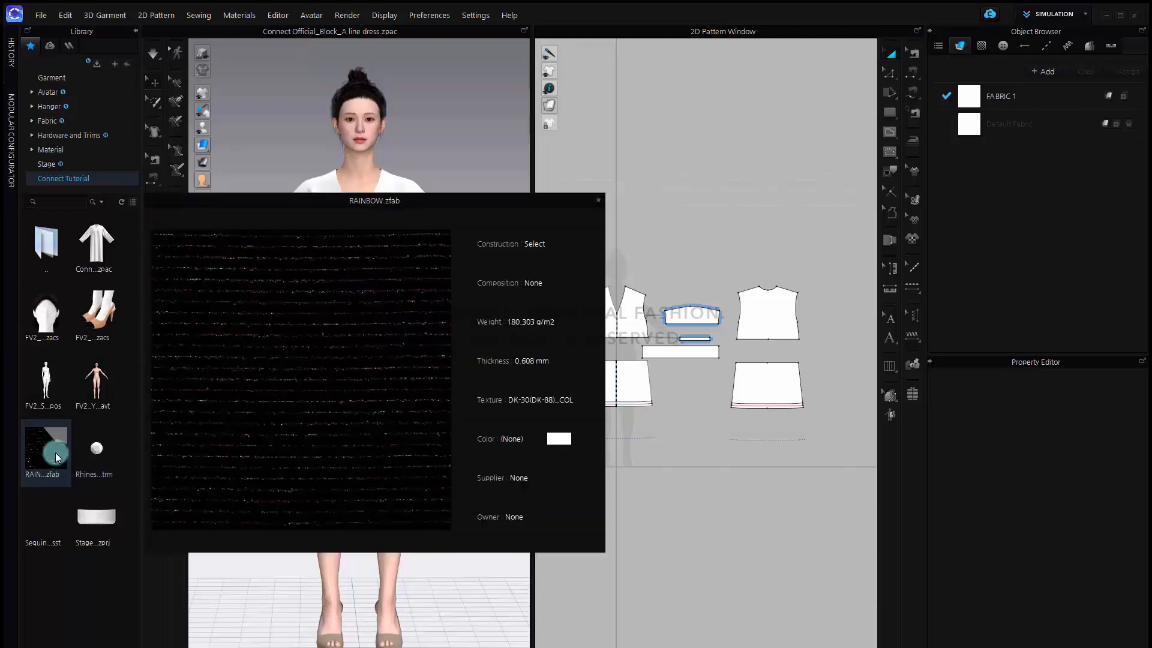
{"action": "left_click", "coordinate": [598, 199]}
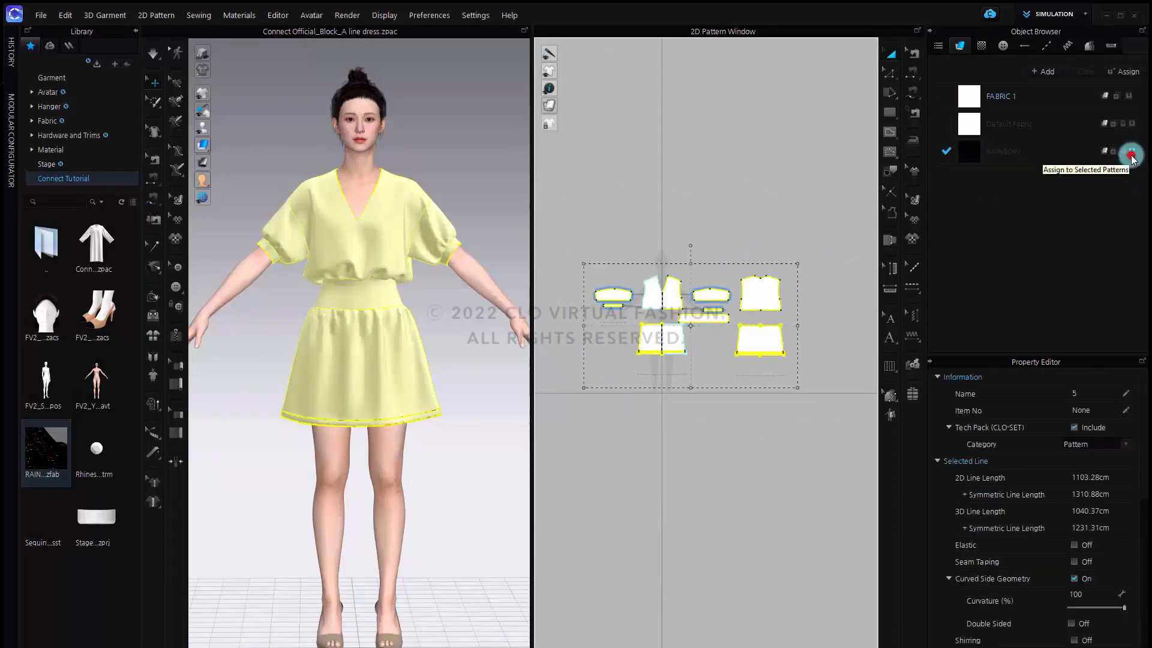
{"action": "left_click", "coordinate": [1127, 152]}
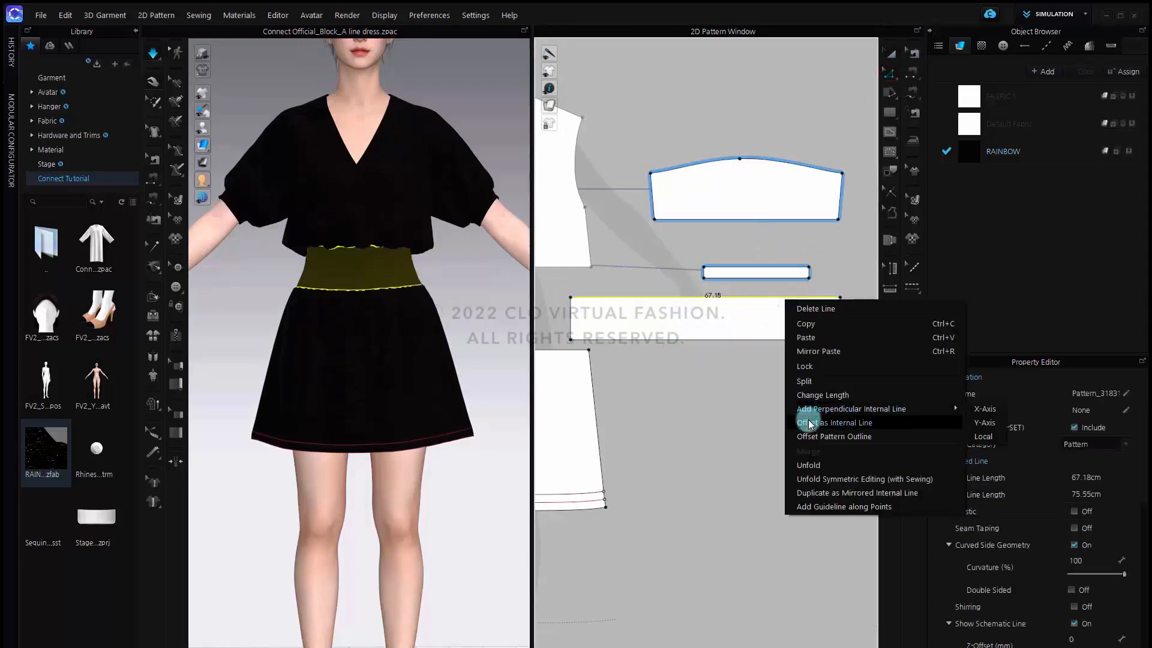
Step: Offset the waistband edge as 4 evenly spaced internal lines for trim rows
{"action": "left_click", "coordinate": [835, 422]}
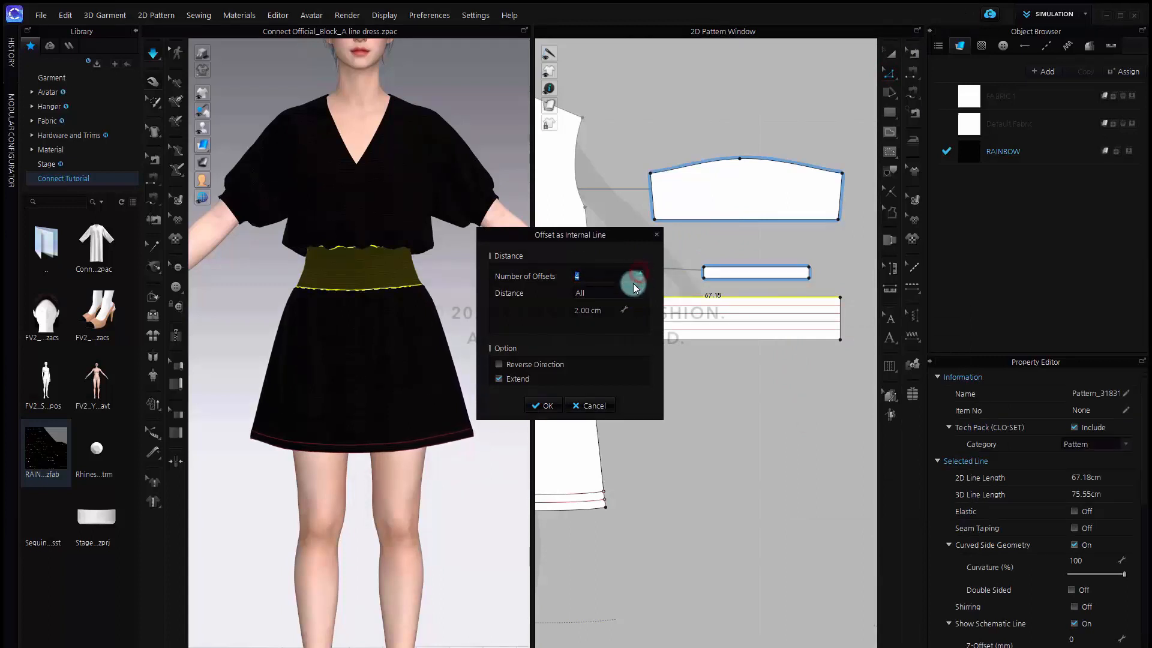
{"action": "left_click", "coordinate": [543, 406]}
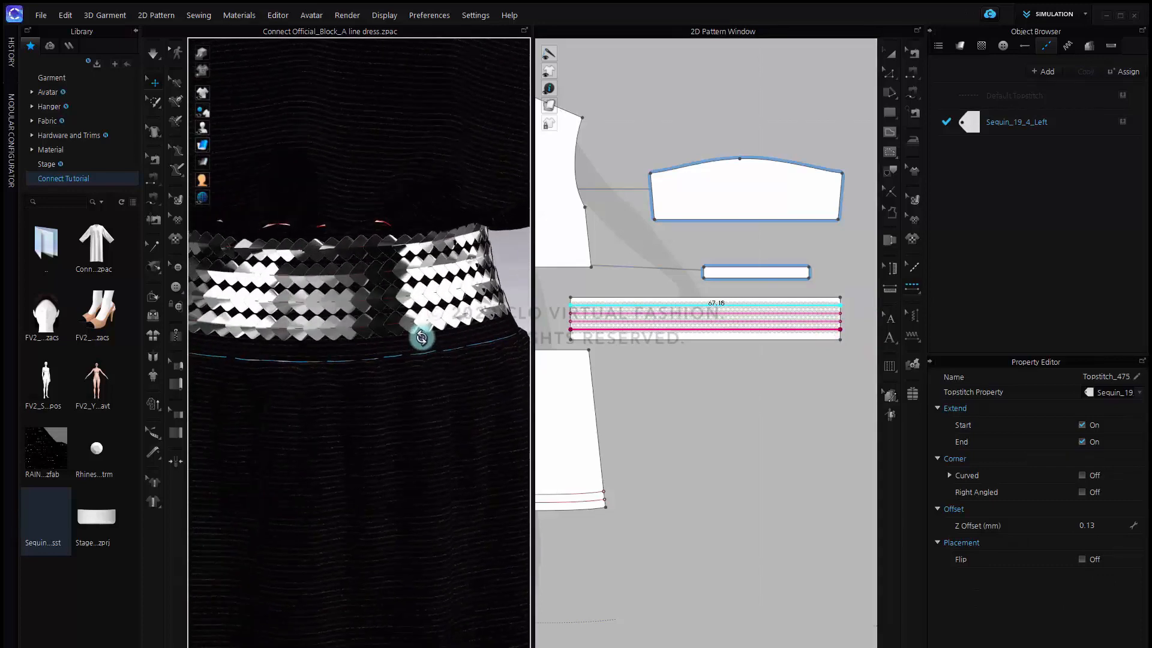
Step: Recolour the waistband Sequin topstitch to dark grey #333333
{"action": "left_click", "coordinate": [1061, 126]}
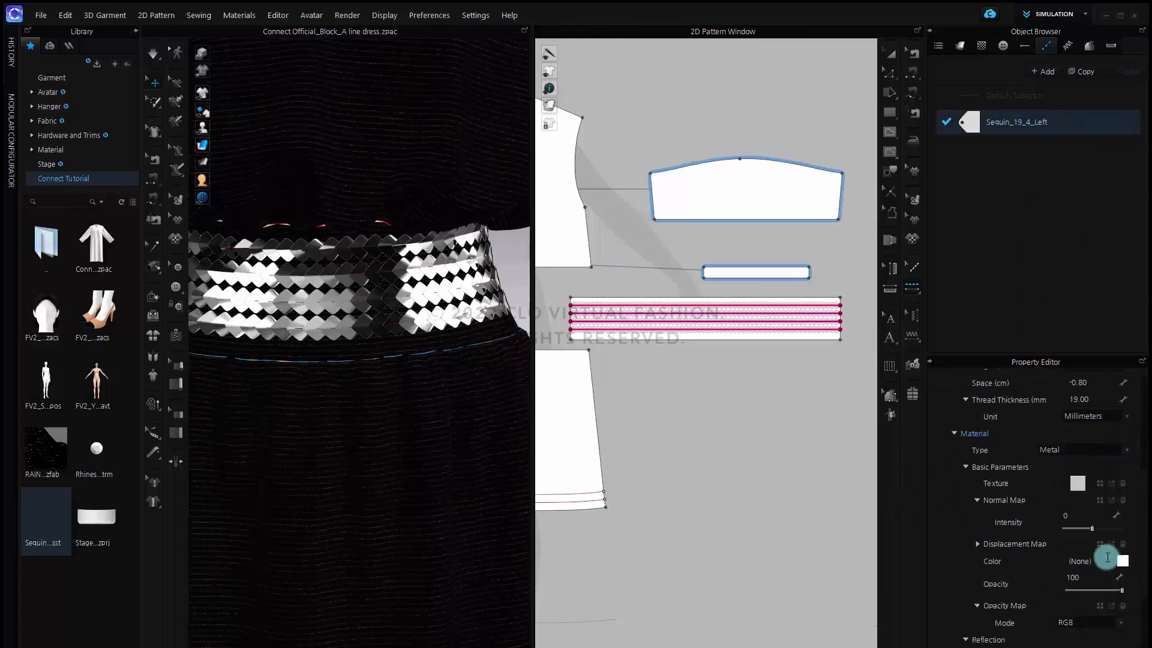
{"action": "left_click", "coordinate": [1125, 561]}
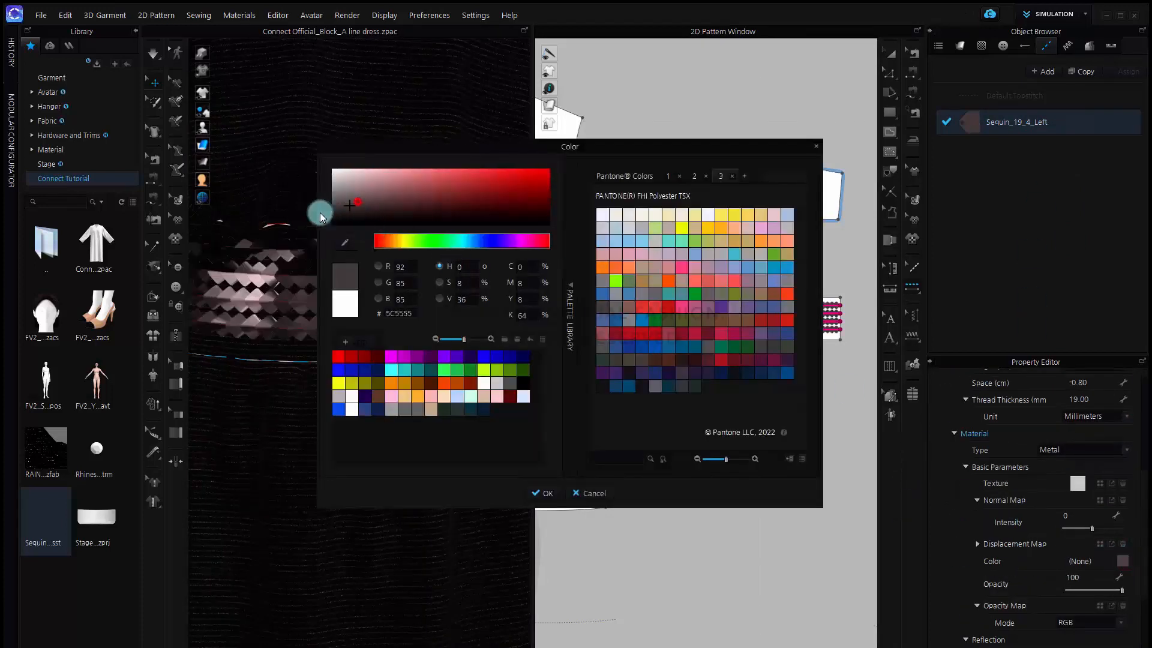
{"action": "left_click", "coordinate": [544, 493]}
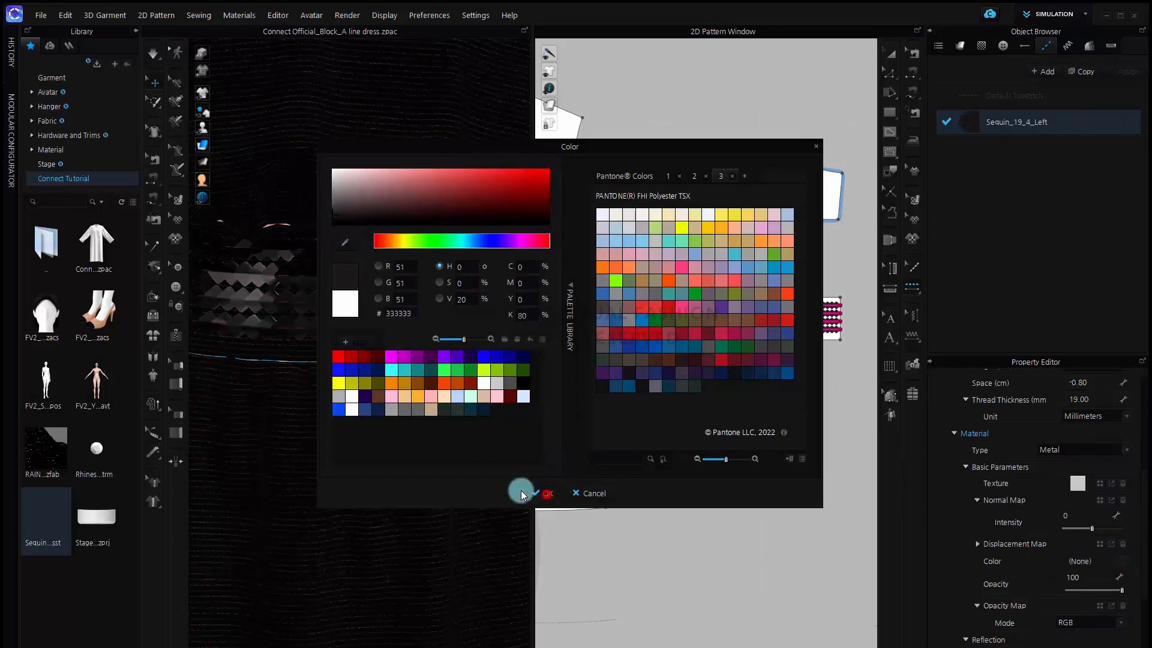
{"action": "left_click", "coordinate": [540, 493]}
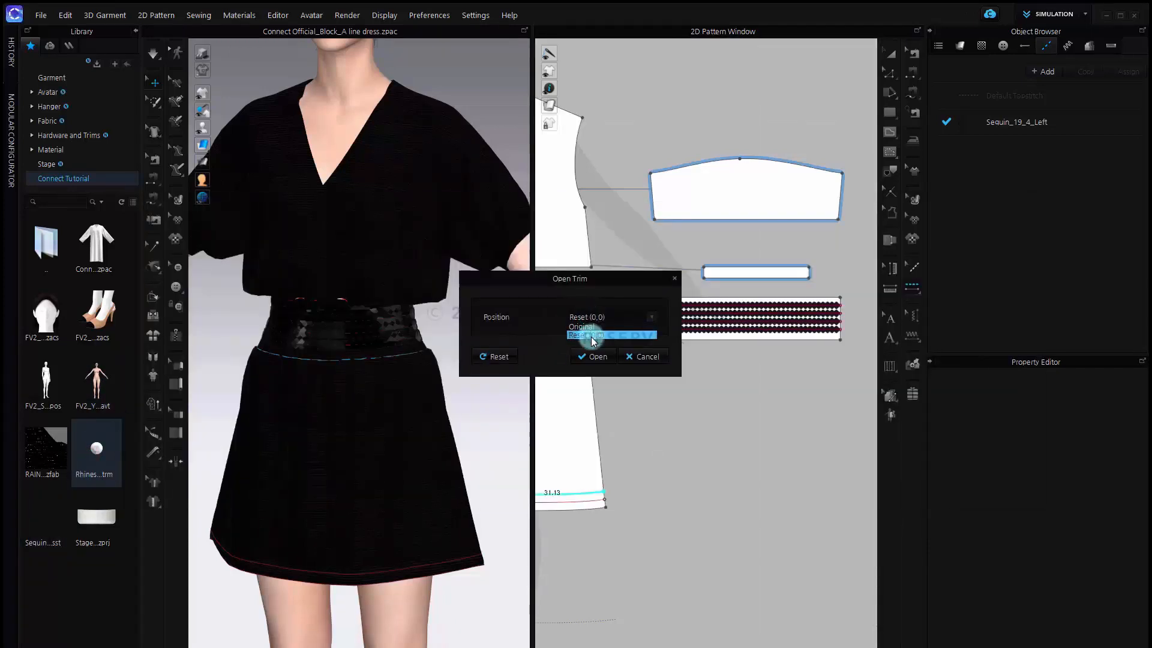
Step: Add the Rhinestone trim and place copies across the lower front of the skirt
{"action": "left_click", "coordinate": [599, 356]}
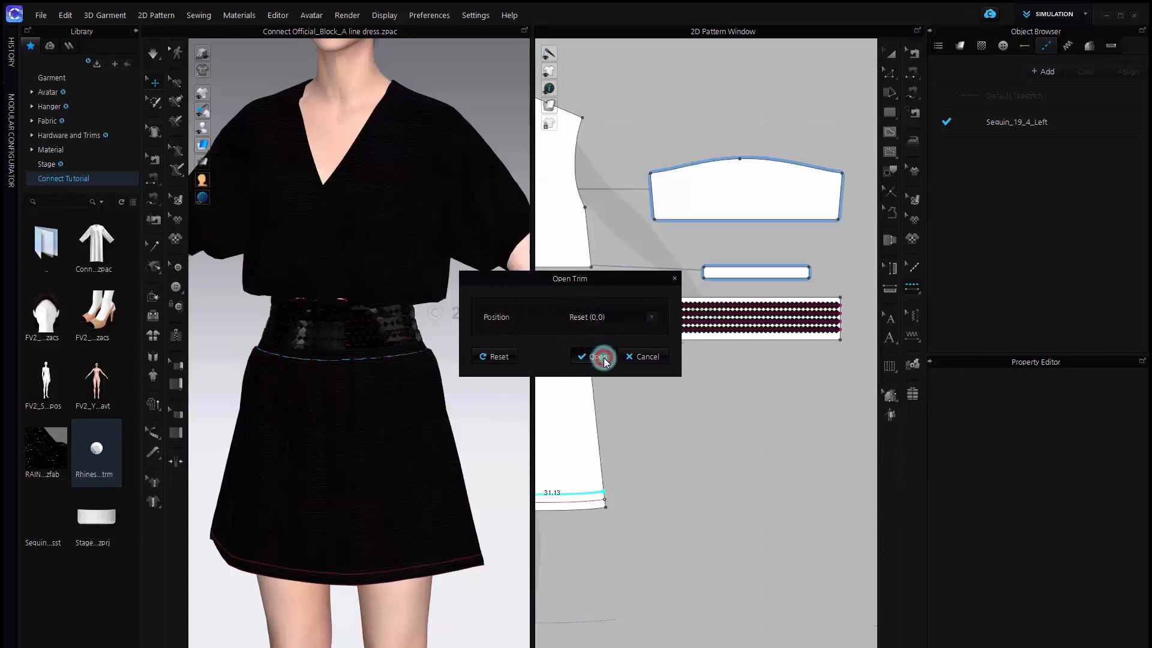
{"action": "left_click", "coordinate": [599, 356]}
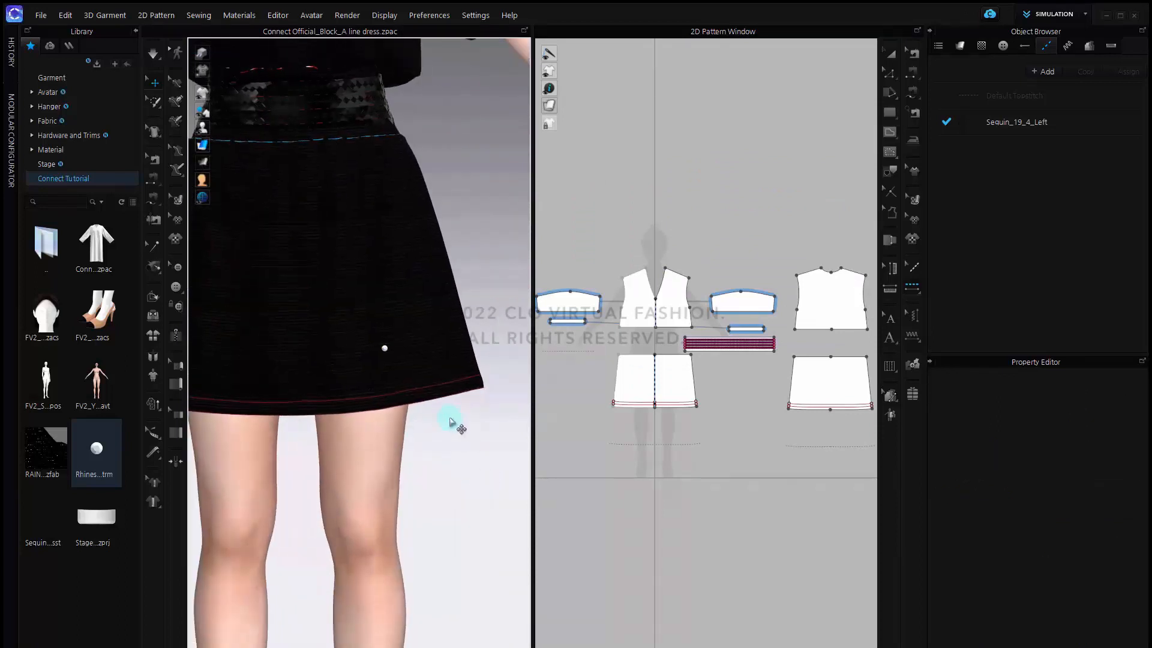
{"action": "right_click", "coordinate": [384, 348]}
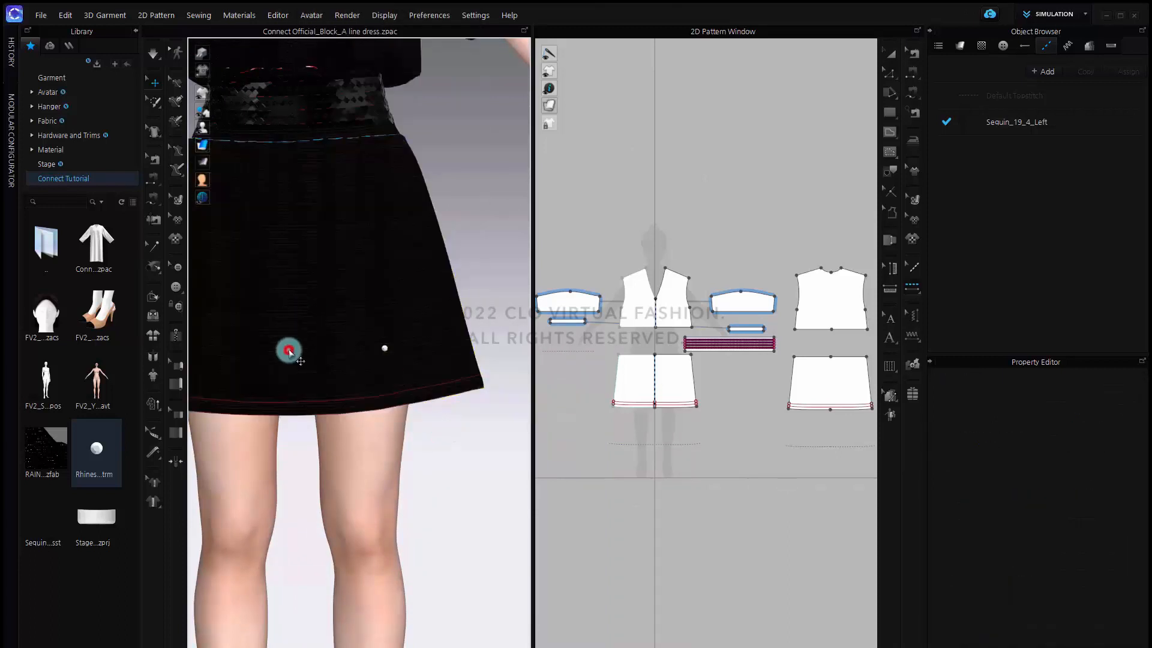
{"action": "left_click", "coordinate": [288, 350]}
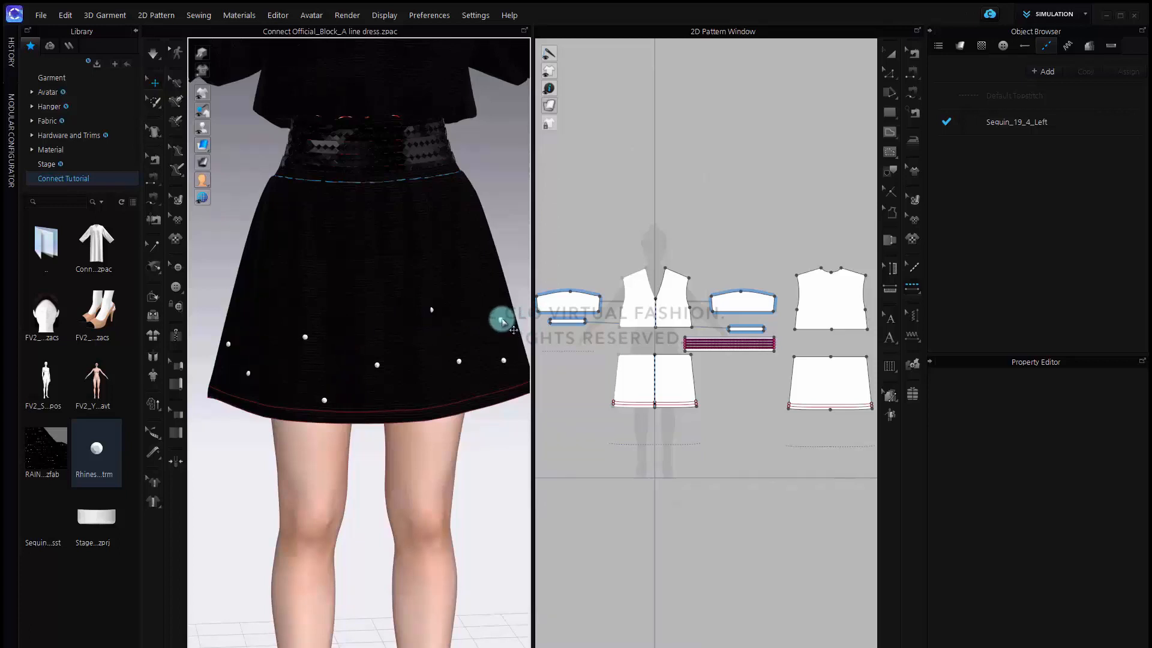
Step: Select all rhinestone trims, set them to Metal material in dark grey #333333
{"action": "right_click", "coordinate": [499, 321]}
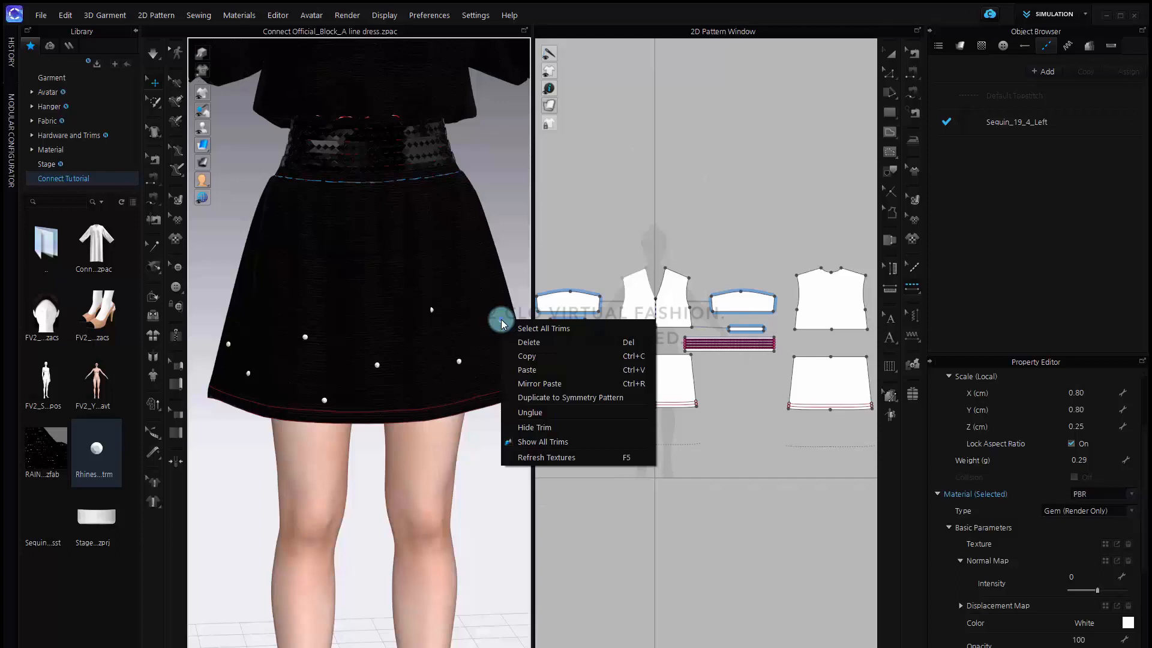
{"action": "mouse_move", "coordinate": [511, 325]}
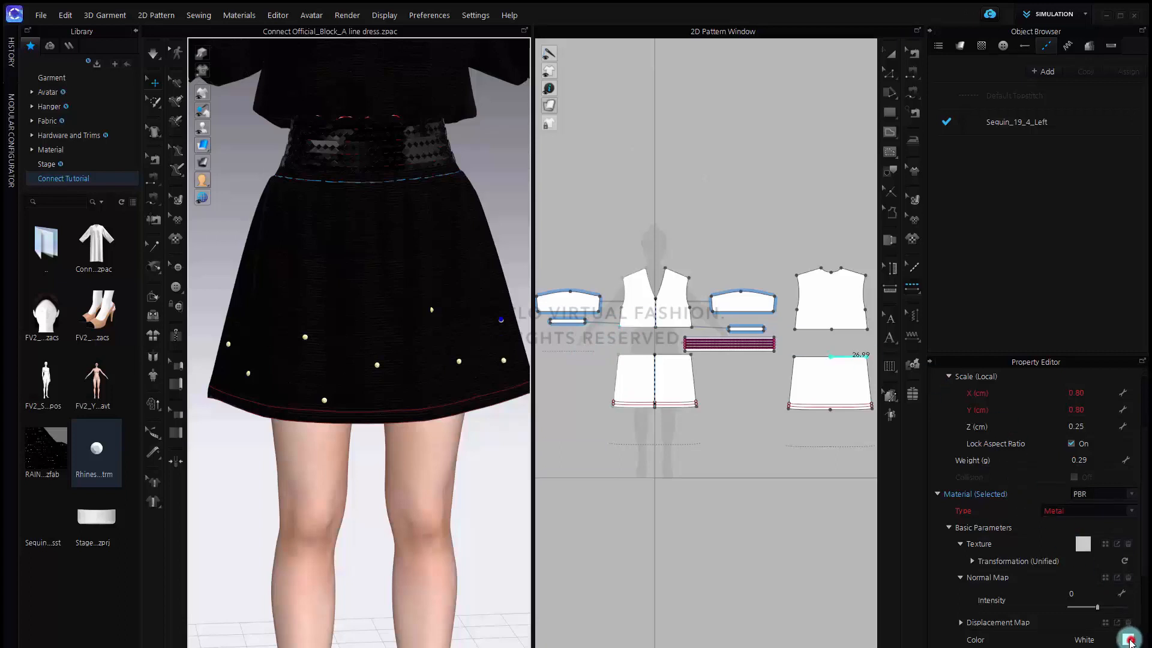
{"action": "left_click", "coordinate": [1127, 639]}
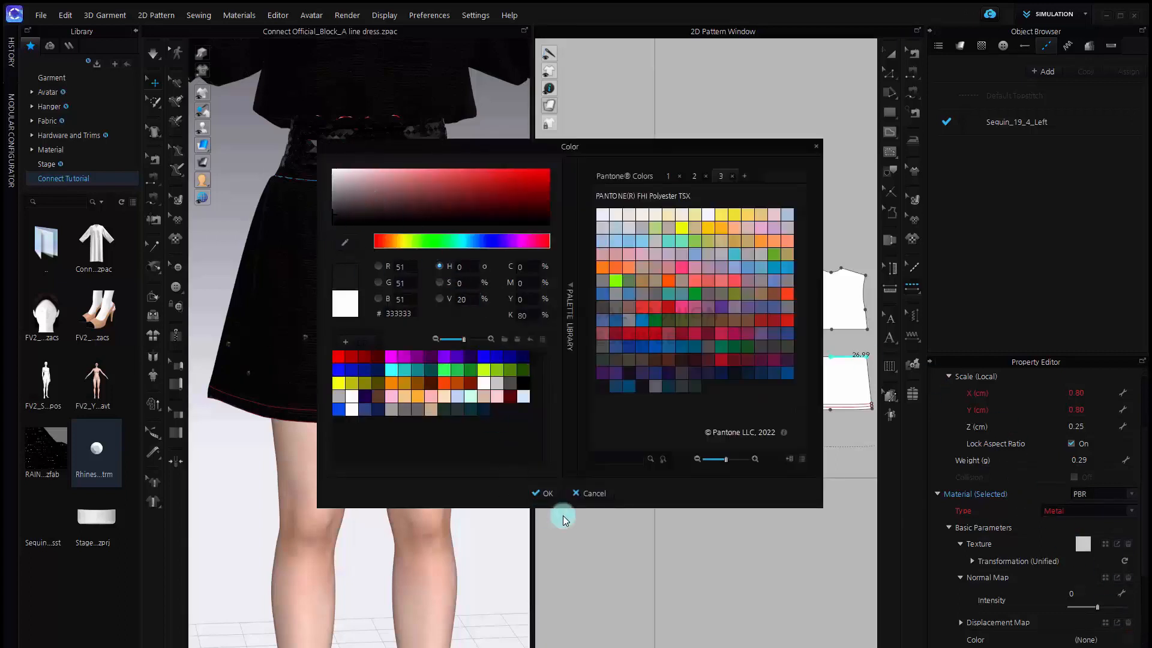
{"action": "left_click", "coordinate": [542, 493]}
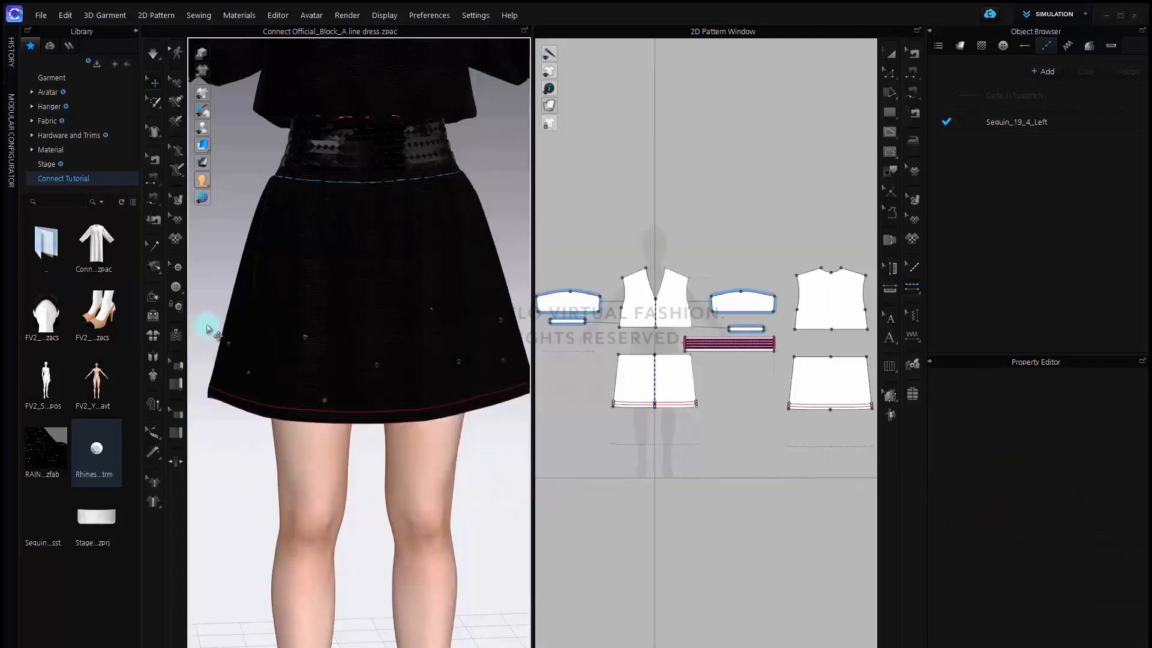
{"action": "mouse_move", "coordinate": [364, 440]}
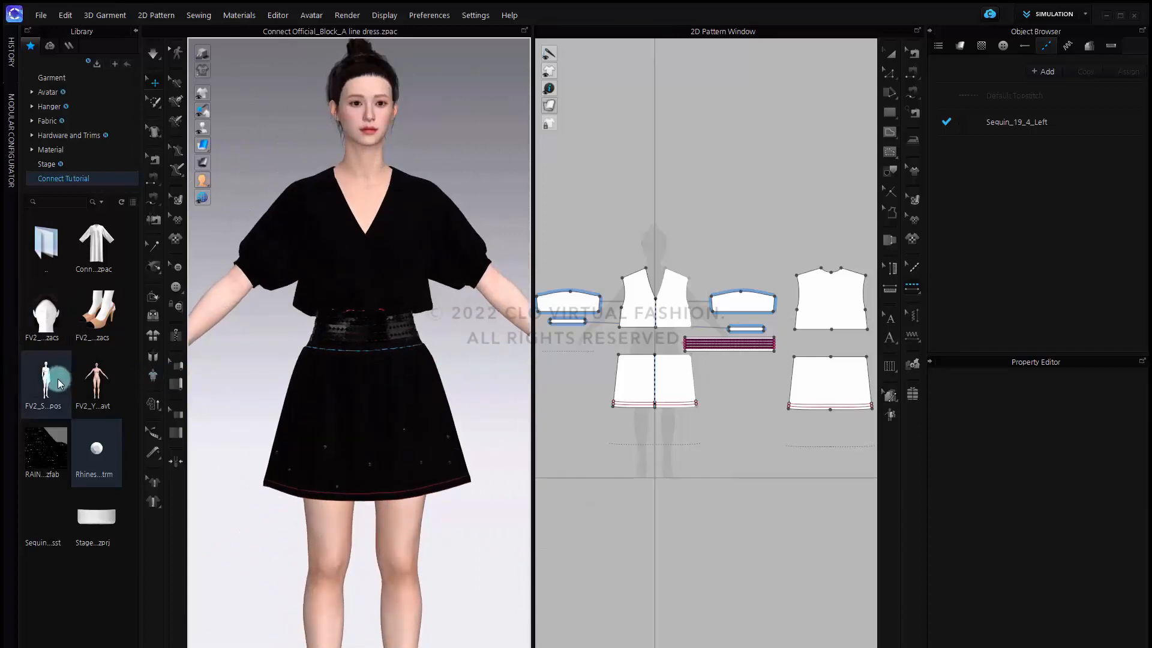
{"action": "mouse_move", "coordinate": [60, 384]}
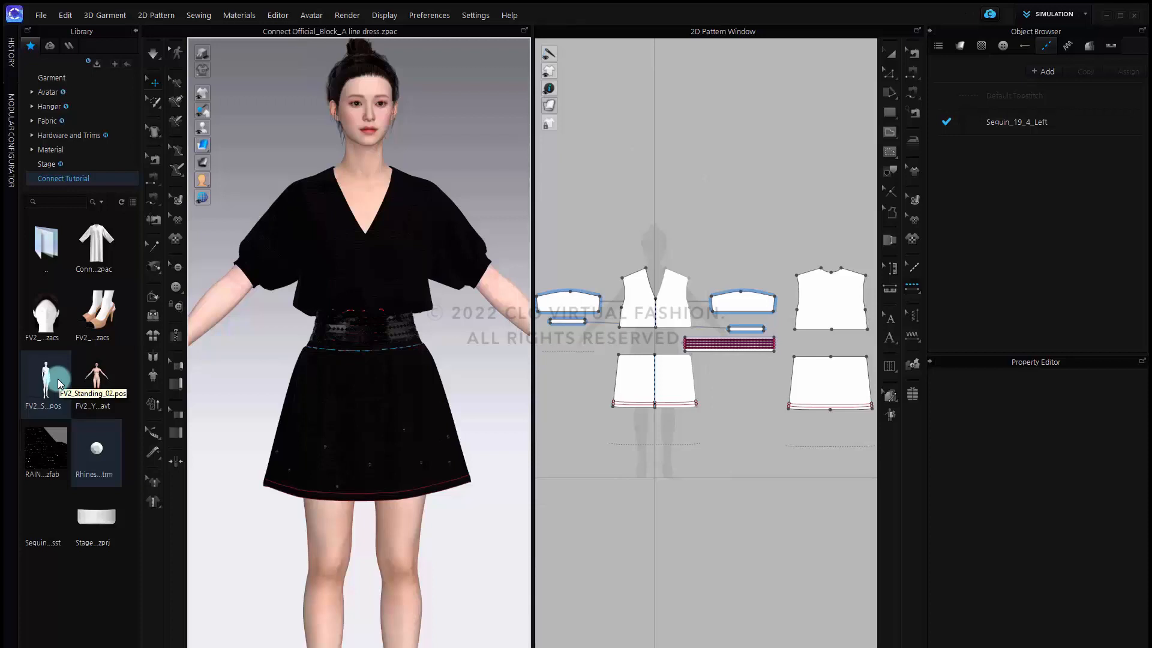
Step: Apply the FV2_Standing_02 pose so the avatar stands relaxed in heels
{"action": "double_click", "coordinate": [45, 376]}
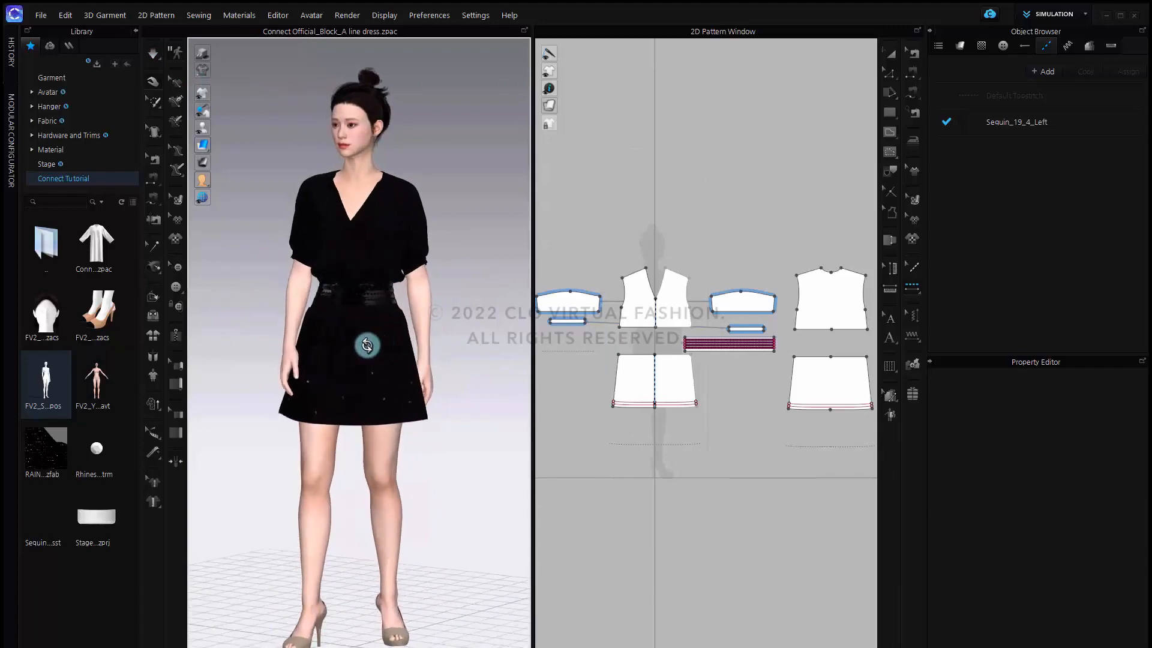
Step: Select all patterns, set Particle Distance to 5.0 in Hi-Res Properties and re-simulate the dress
{"action": "left_click_drag", "start_coordinate": [367, 346], "coordinate": [526, 302]}
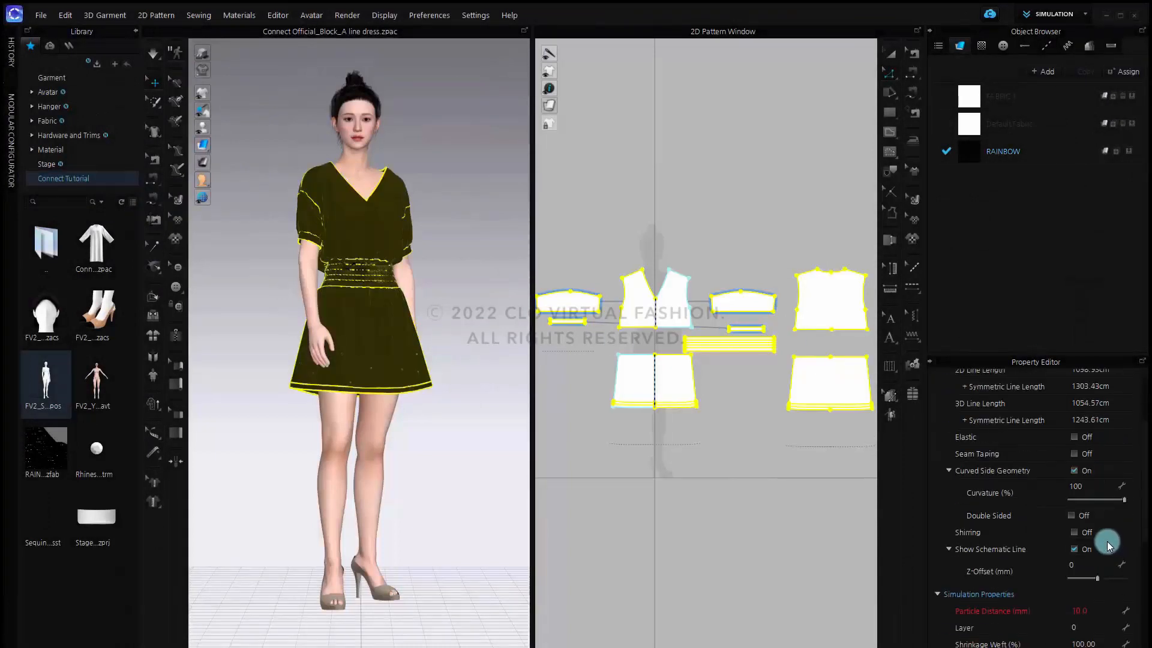
{"action": "scroll", "scroll_direction": "down", "scroll_amount": 3}
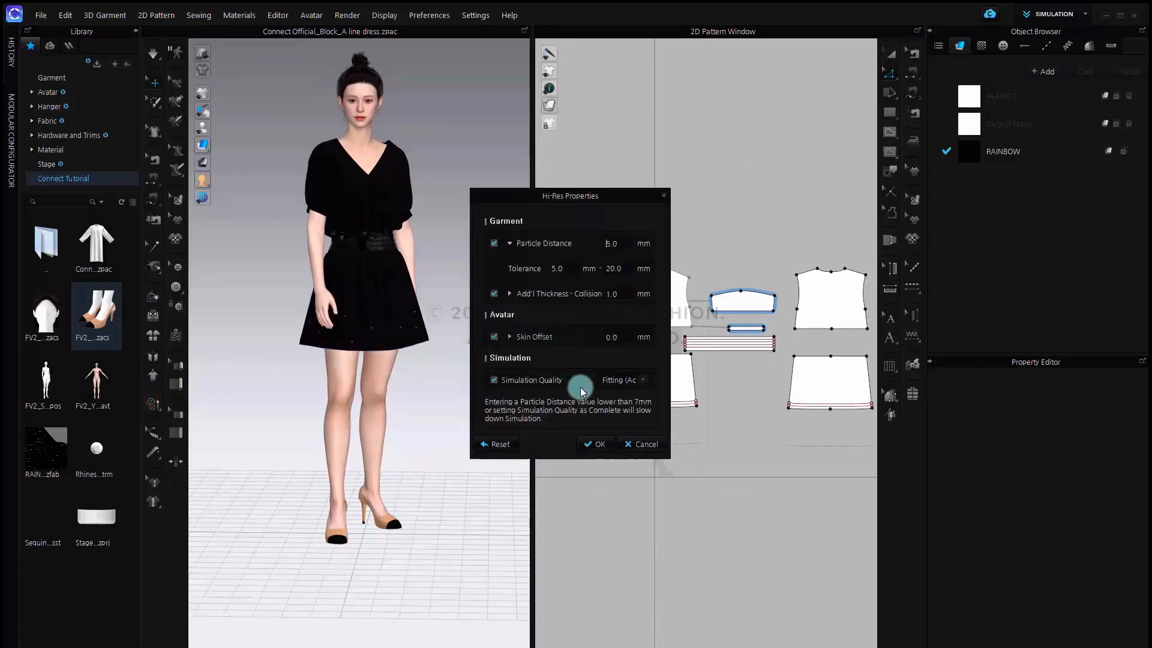
{"action": "left_click", "coordinate": [595, 444]}
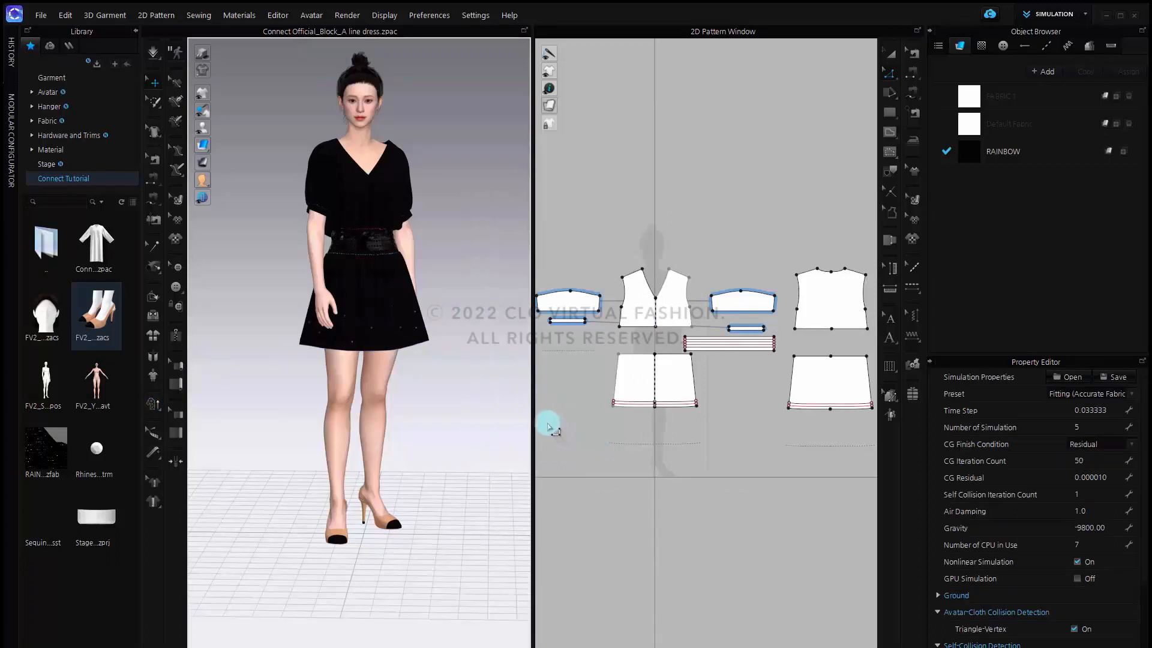
{"action": "left_click", "coordinate": [153, 51]}
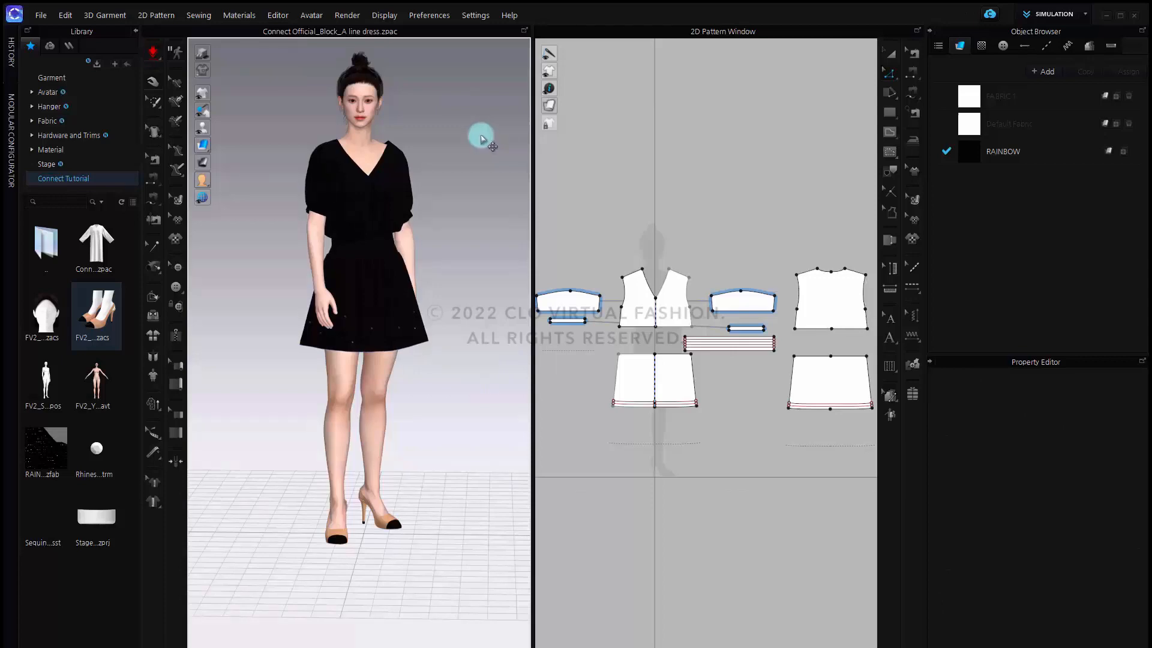
{"action": "left_click", "coordinate": [46, 312]}
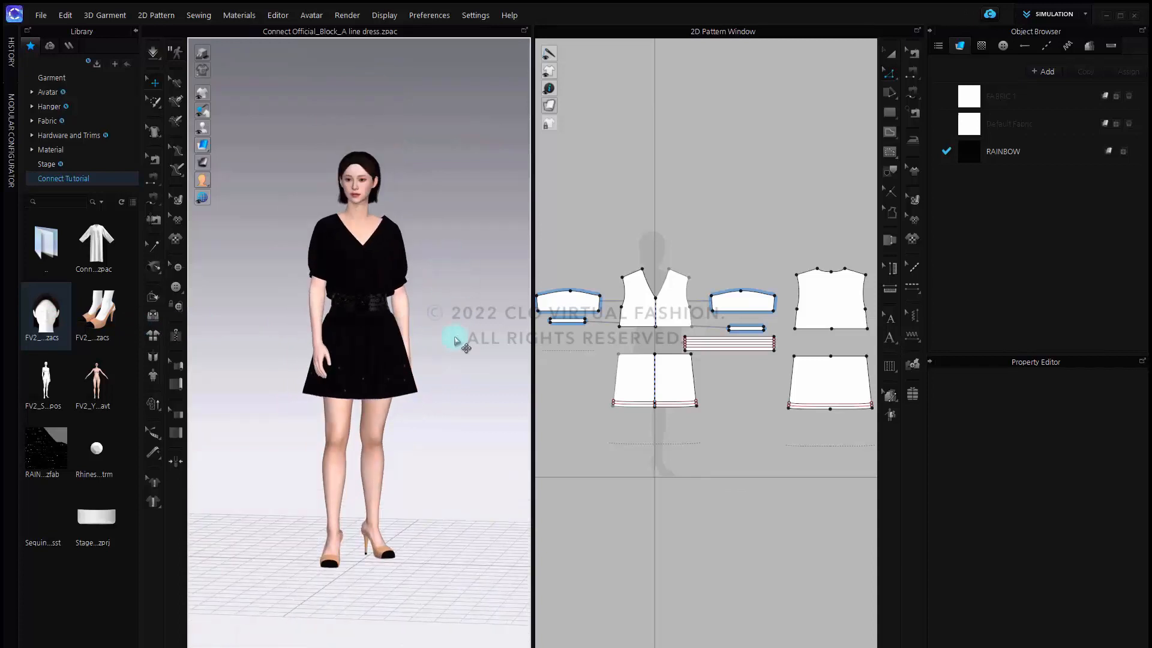
Step: Give the avatar the short bob hair and add the Stage project with Load Type Add
{"action": "double_click", "coordinate": [96, 517]}
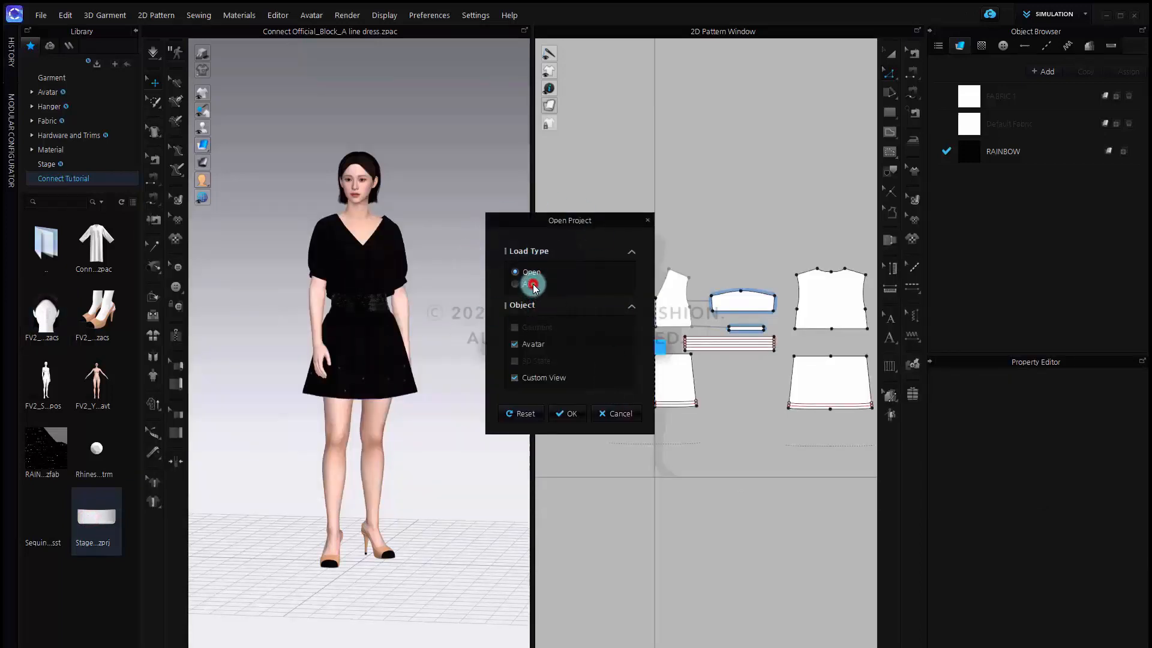
{"action": "left_click", "coordinate": [515, 283]}
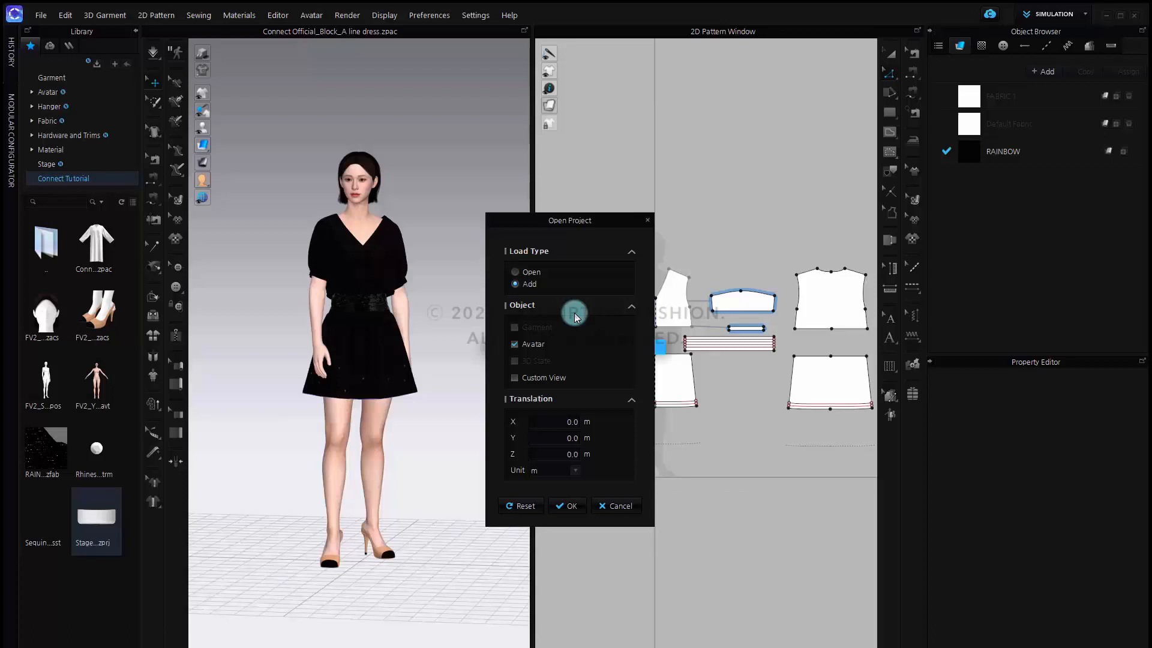
{"action": "mouse_move", "coordinate": [576, 331]}
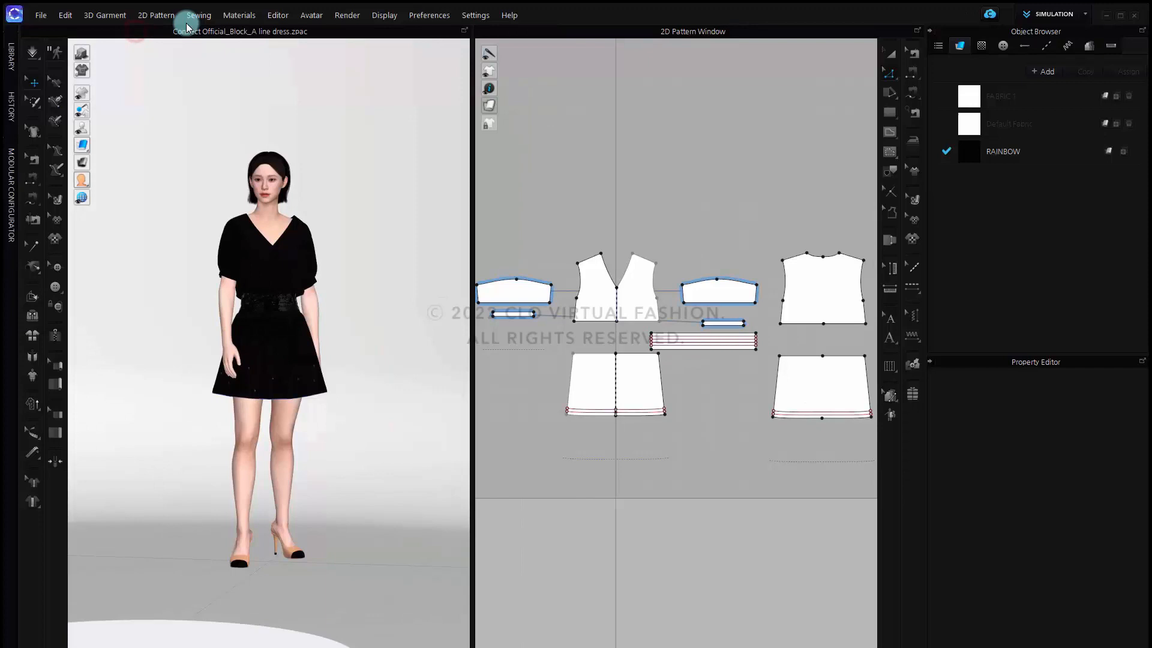
Step: Switch to the Render workspace and show the Image/Video output settings at Portrait 750x1000
{"action": "left_click", "coordinate": [347, 16]}
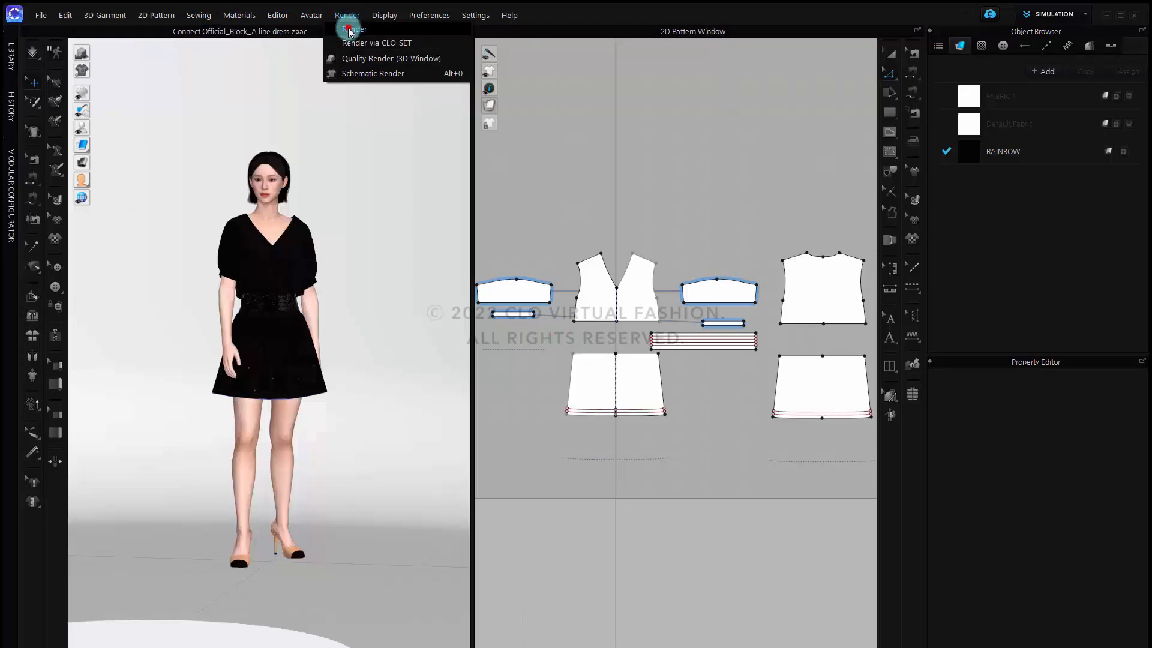
{"action": "left_click", "coordinate": [355, 28]}
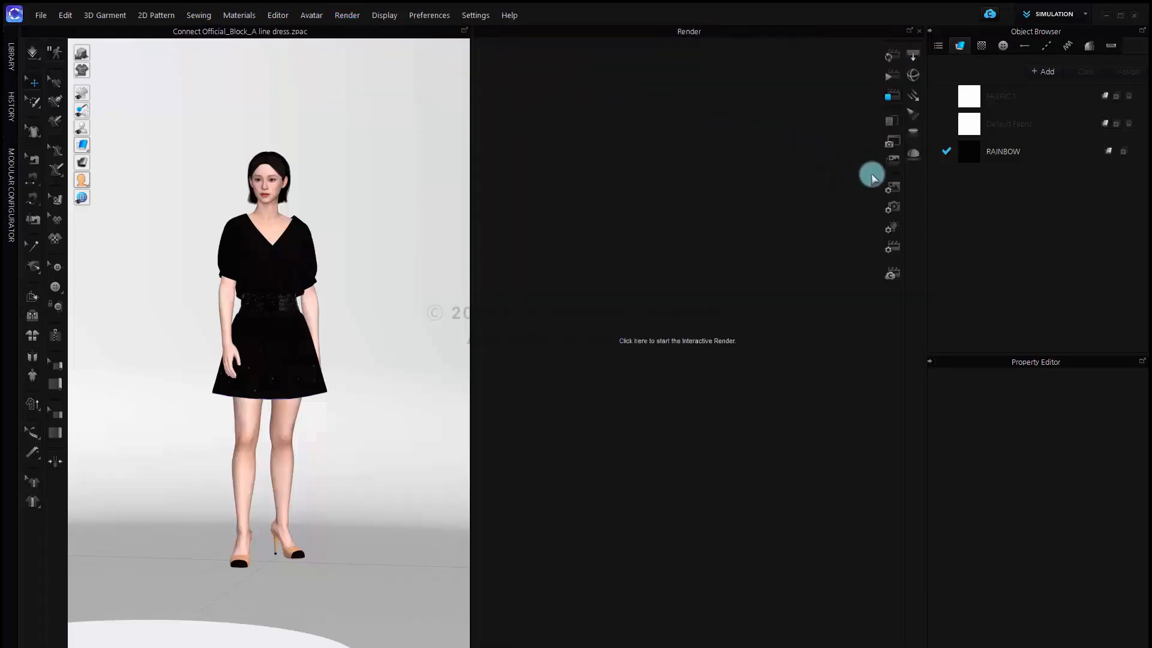
{"action": "left_click", "coordinate": [892, 188]}
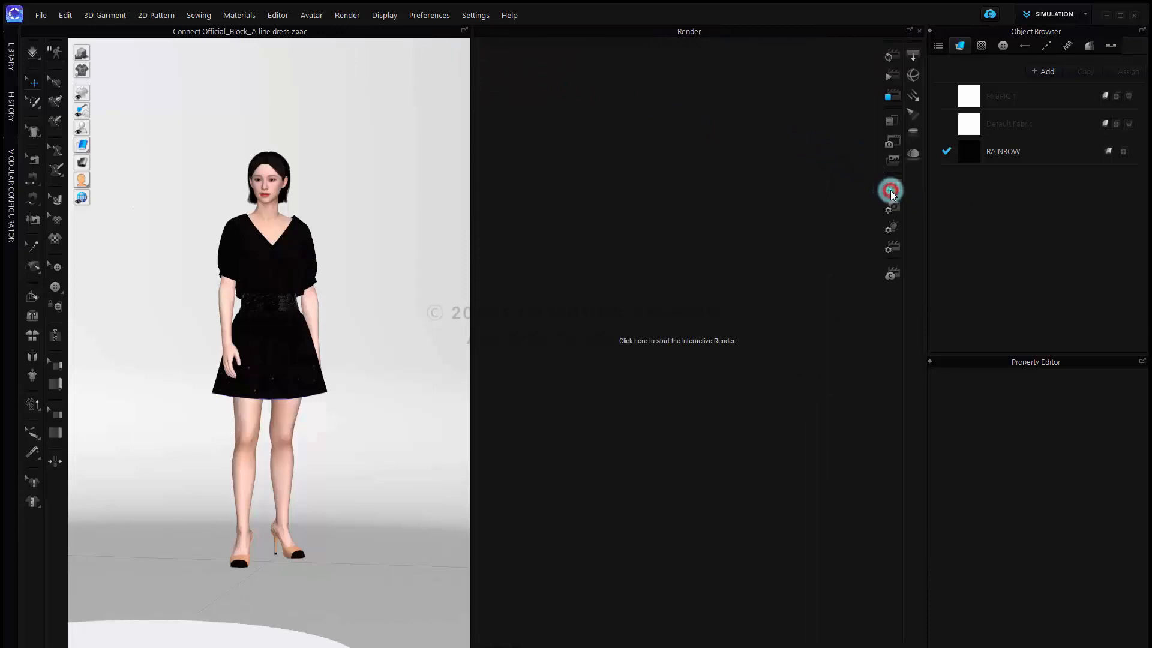
{"action": "left_click", "coordinate": [892, 192]}
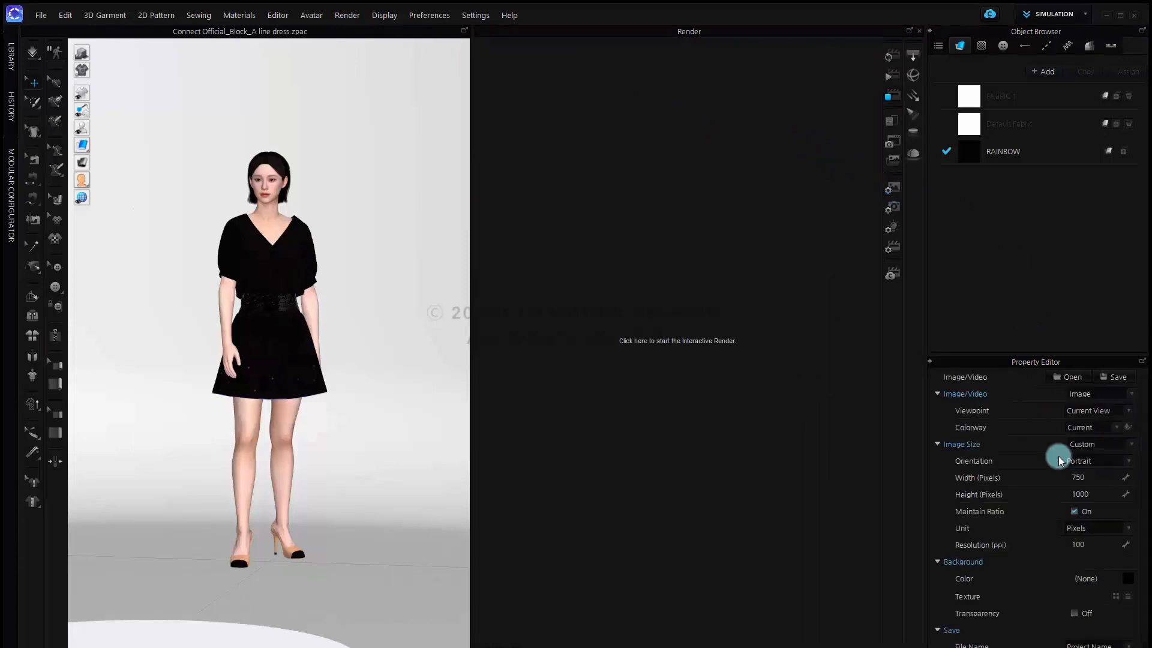
{"action": "scroll", "scroll_direction": "down", "scroll_amount": 3}
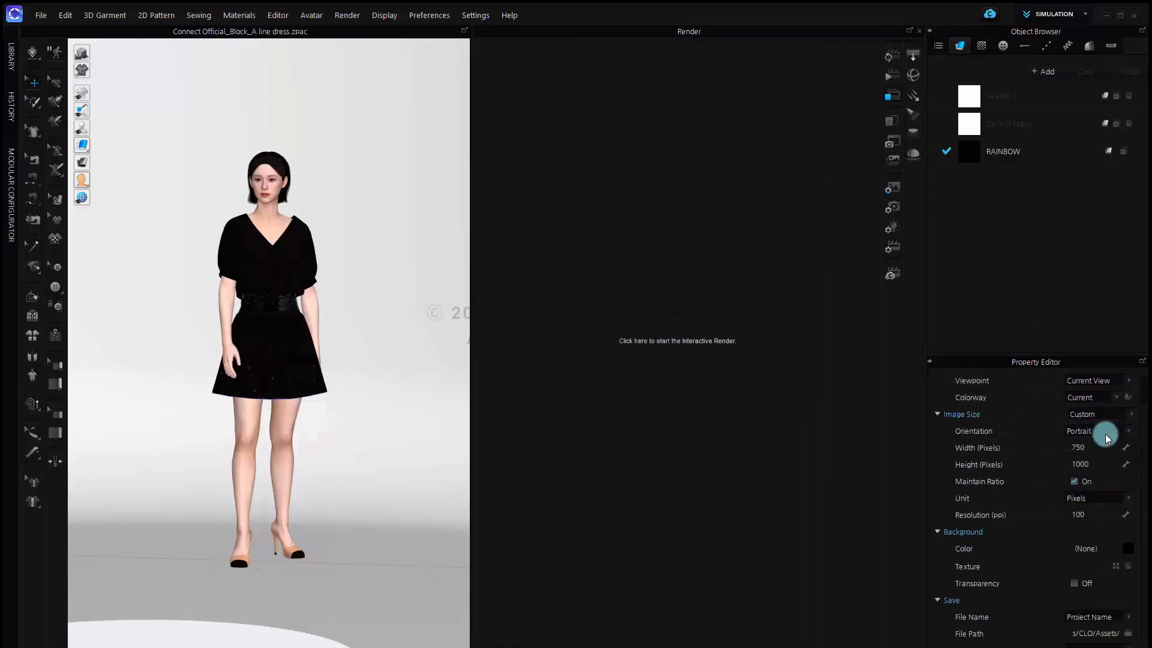
{"action": "mouse_move", "coordinate": [1111, 484]}
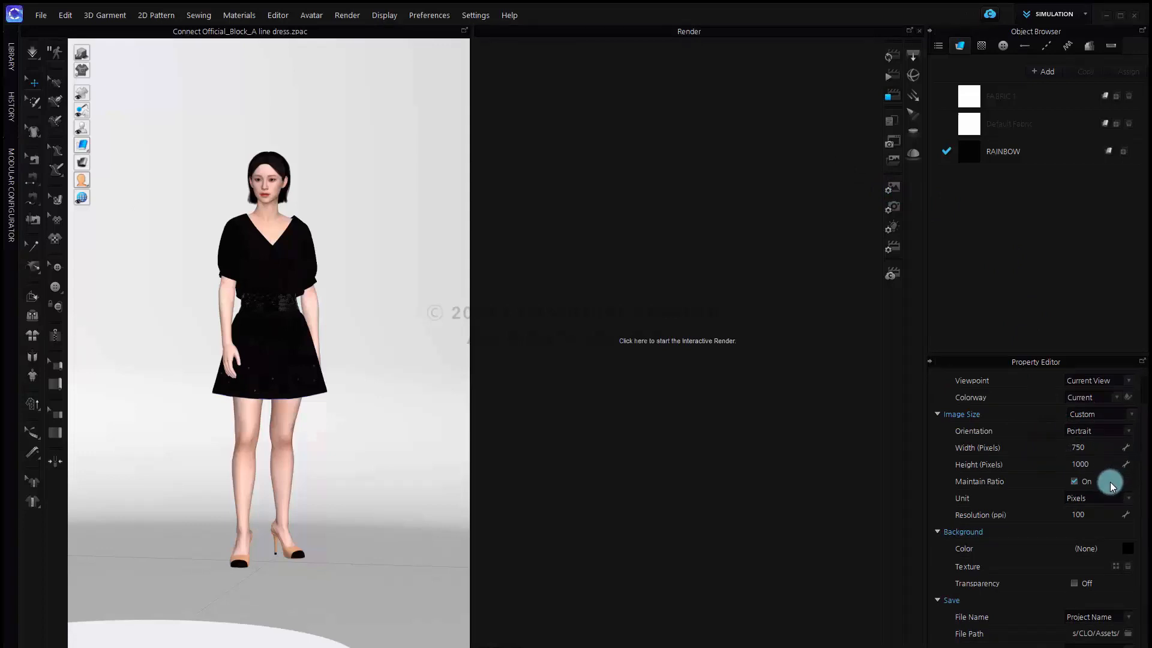
{"action": "mouse_move", "coordinate": [1078, 588]}
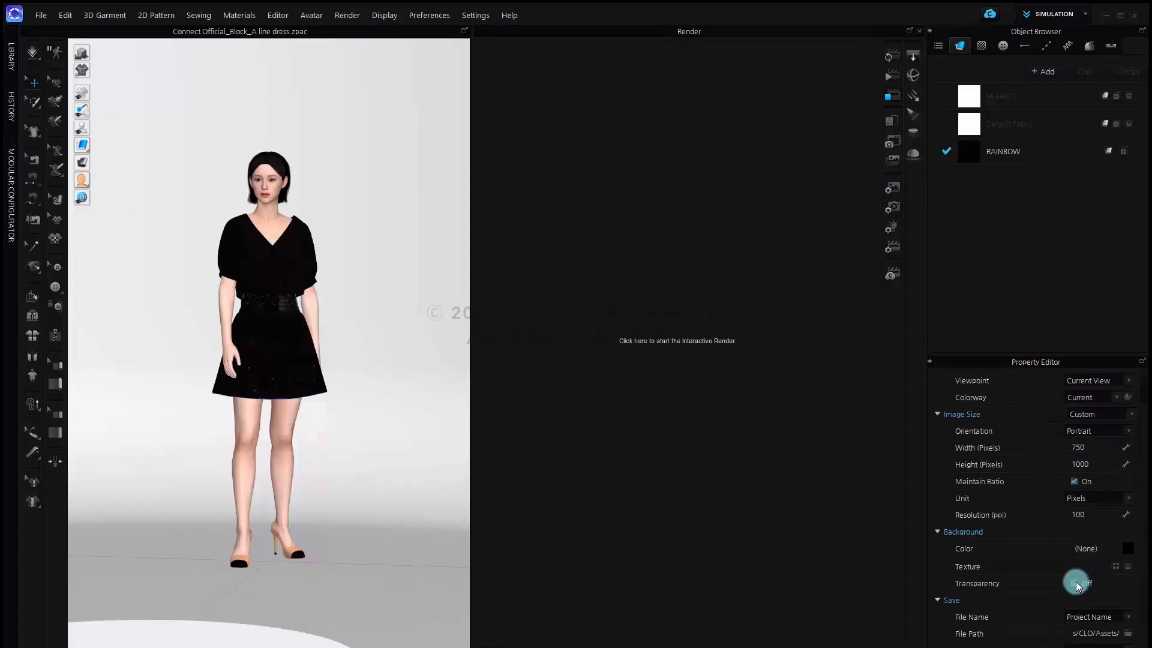
Step: Keep the background non-transparent and start rendering the portrait image of the dress
{"action": "left_click", "coordinate": [1075, 583]}
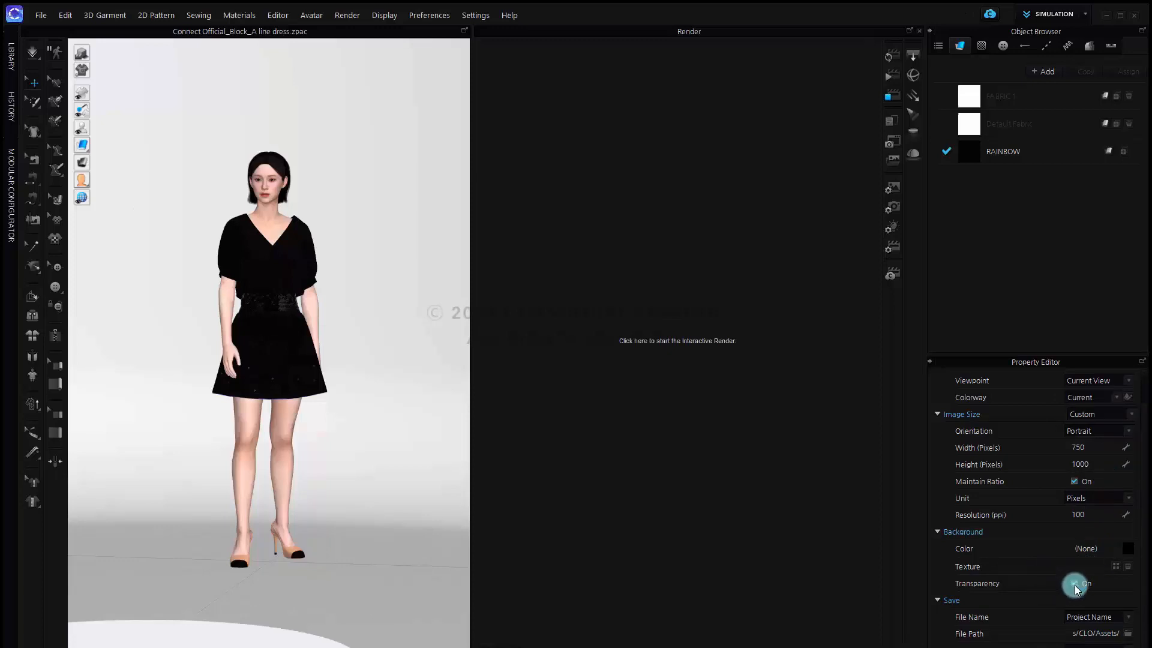
{"action": "left_click", "coordinate": [1072, 583]}
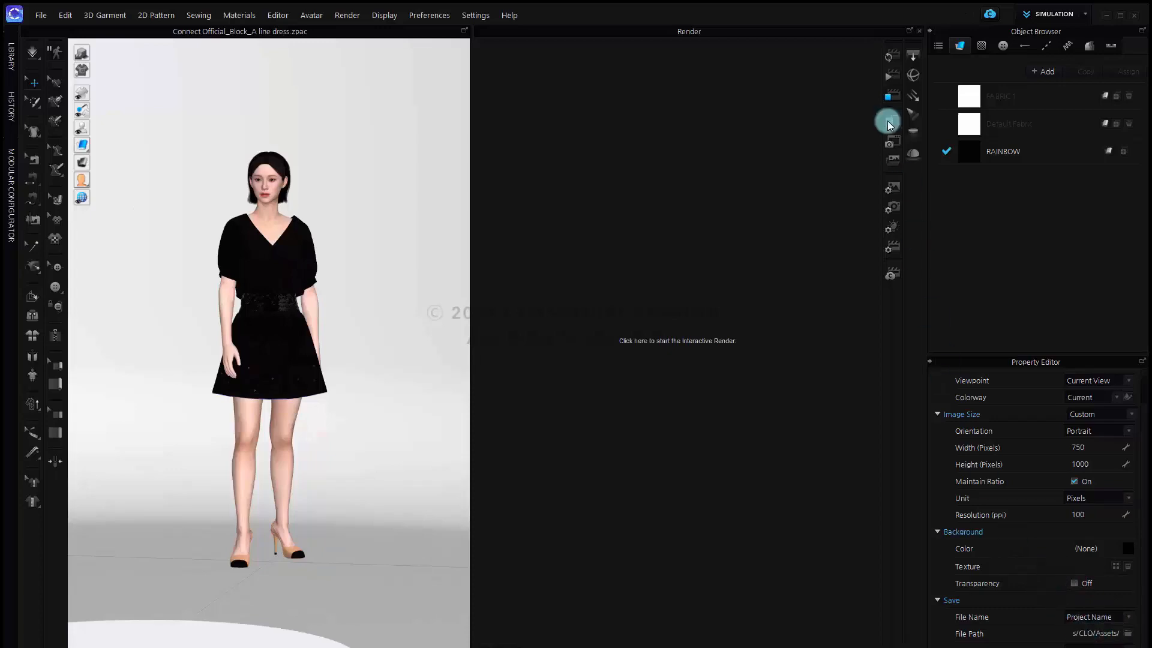
{"action": "left_click", "coordinate": [890, 62]}
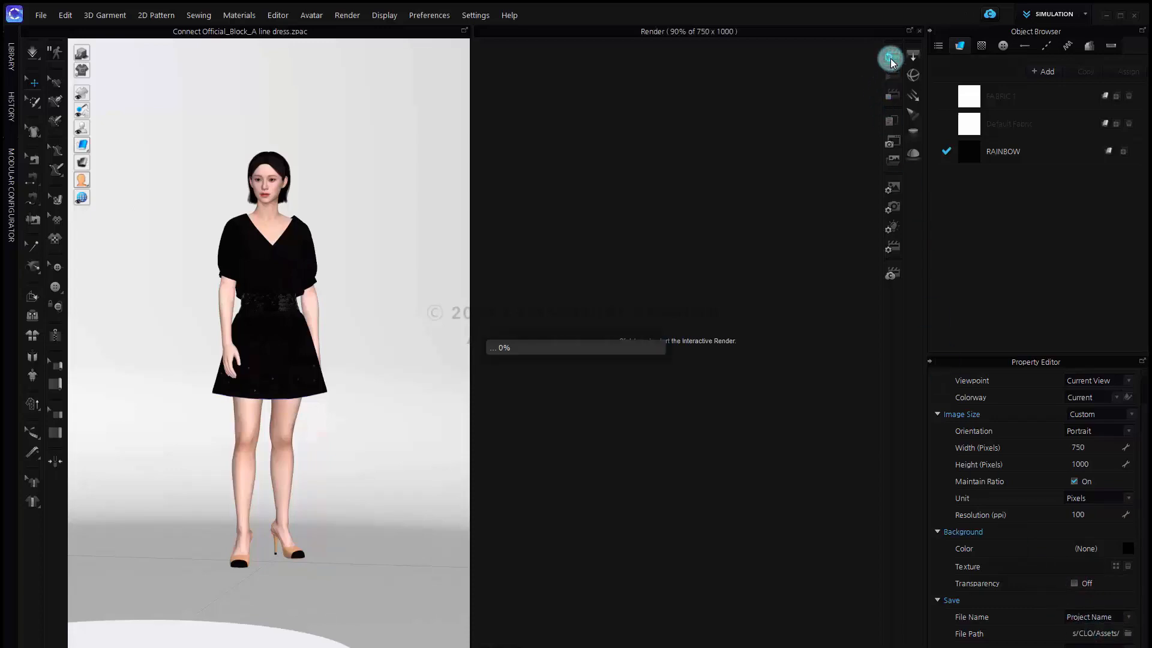
{"action": "left_click", "coordinate": [890, 57]}
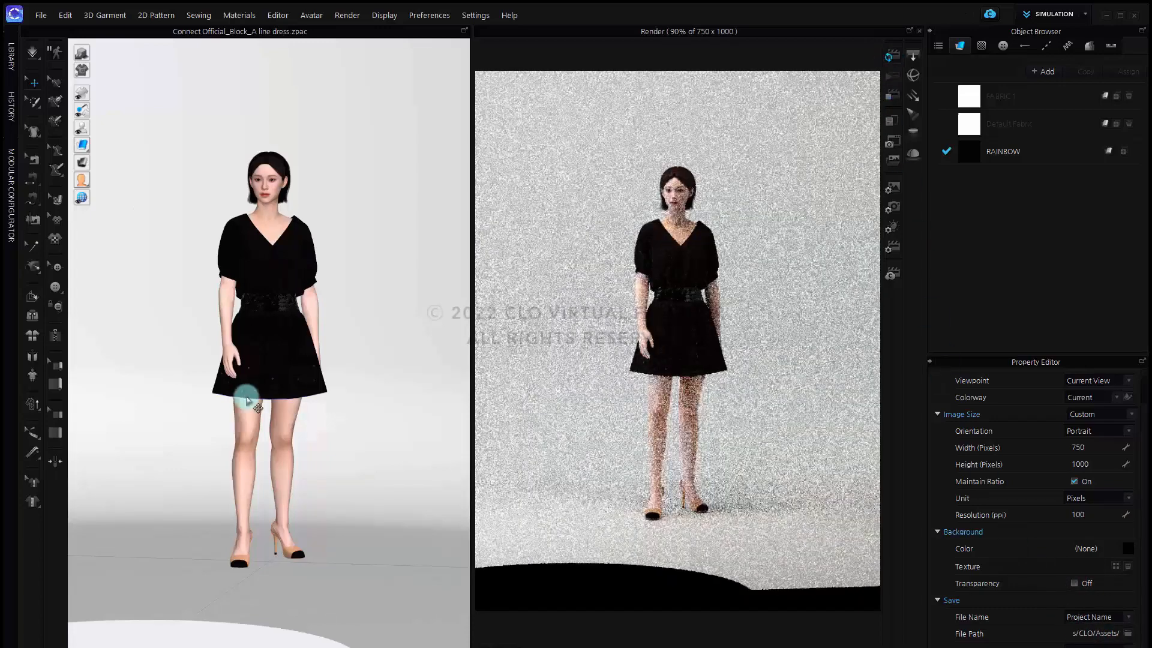